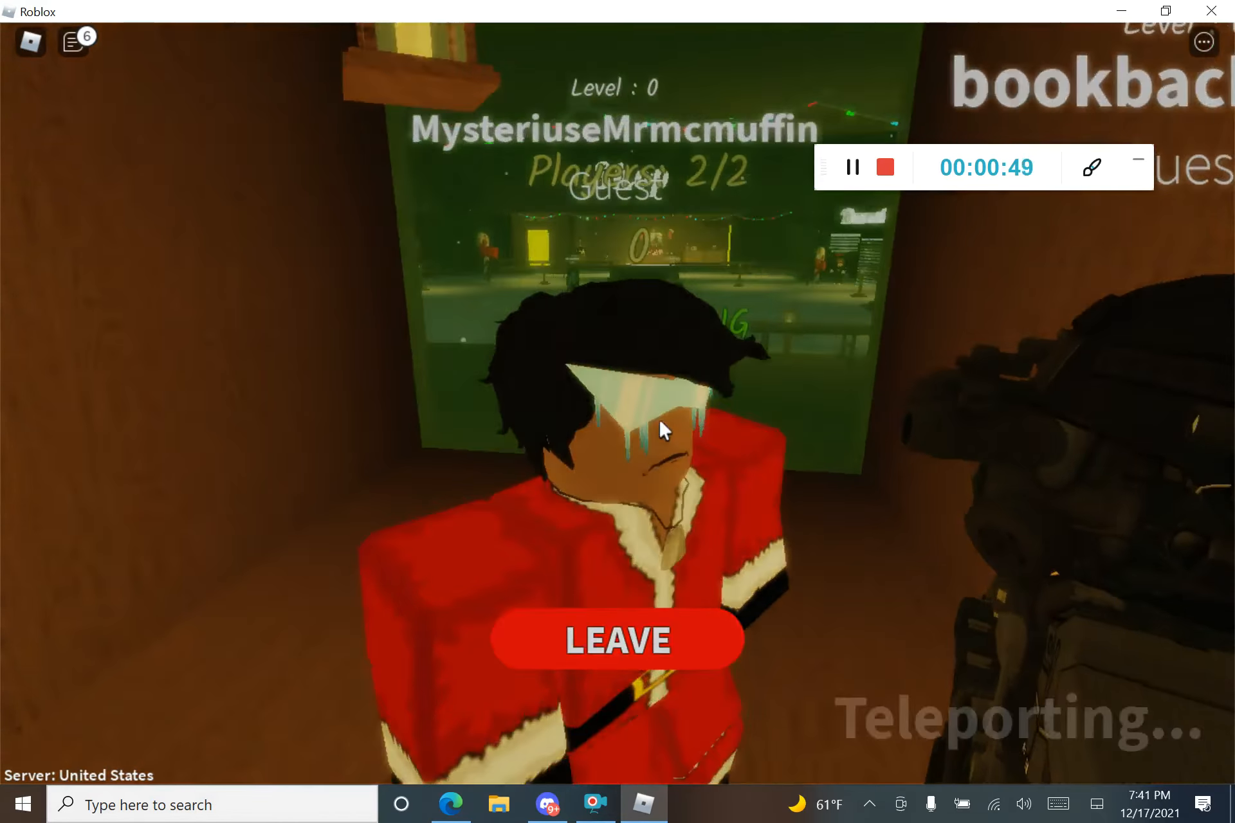
# Wait for the lobby teleport, glance at the Discord voice chat, then return to Roblox.
pyautogui.click(617, 640)
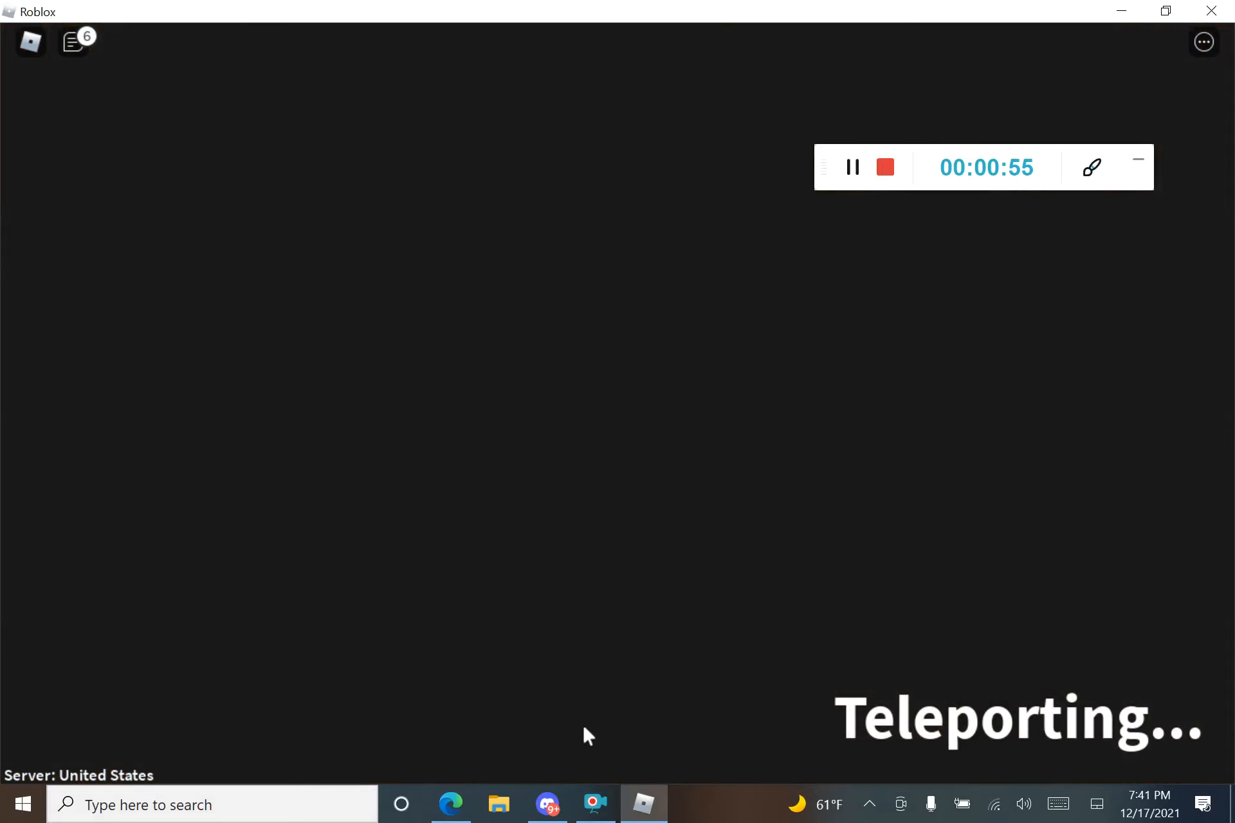
pyautogui.click(547, 805)
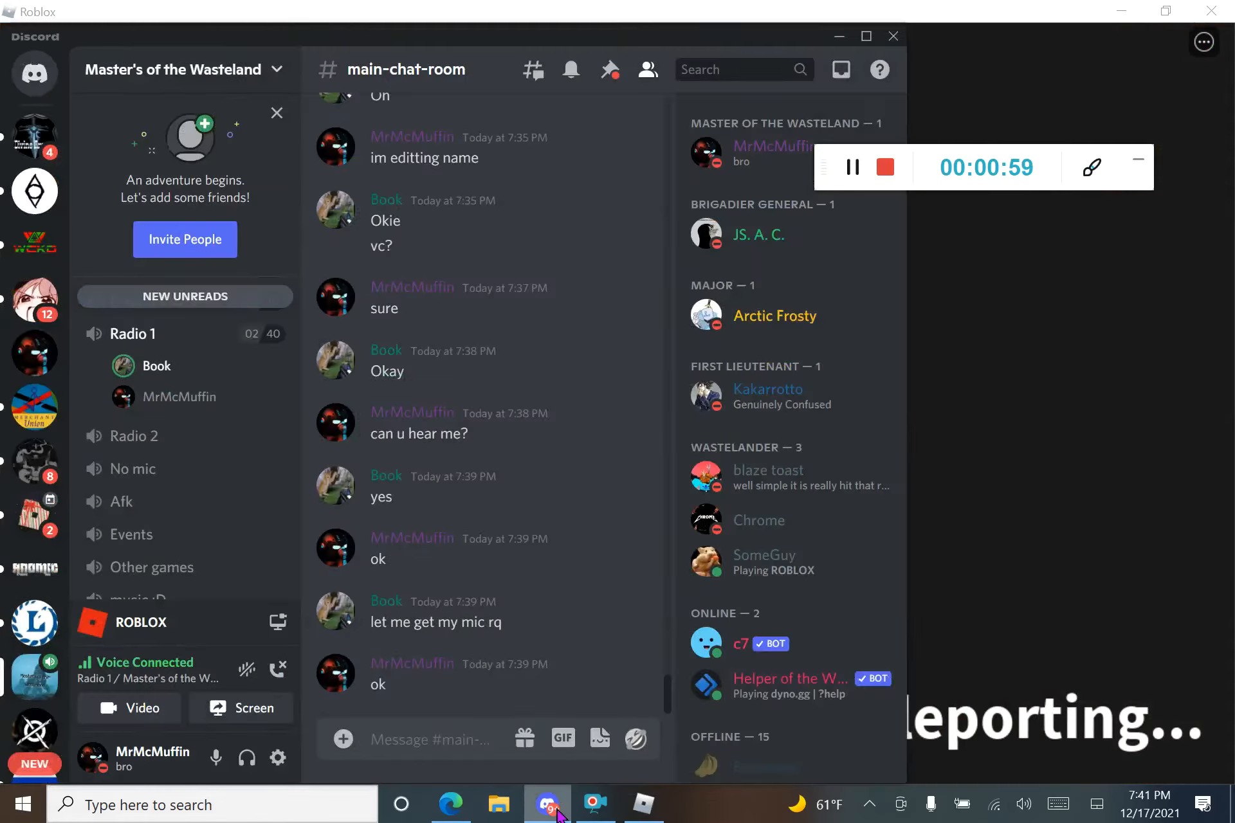
pyautogui.click(643, 805)
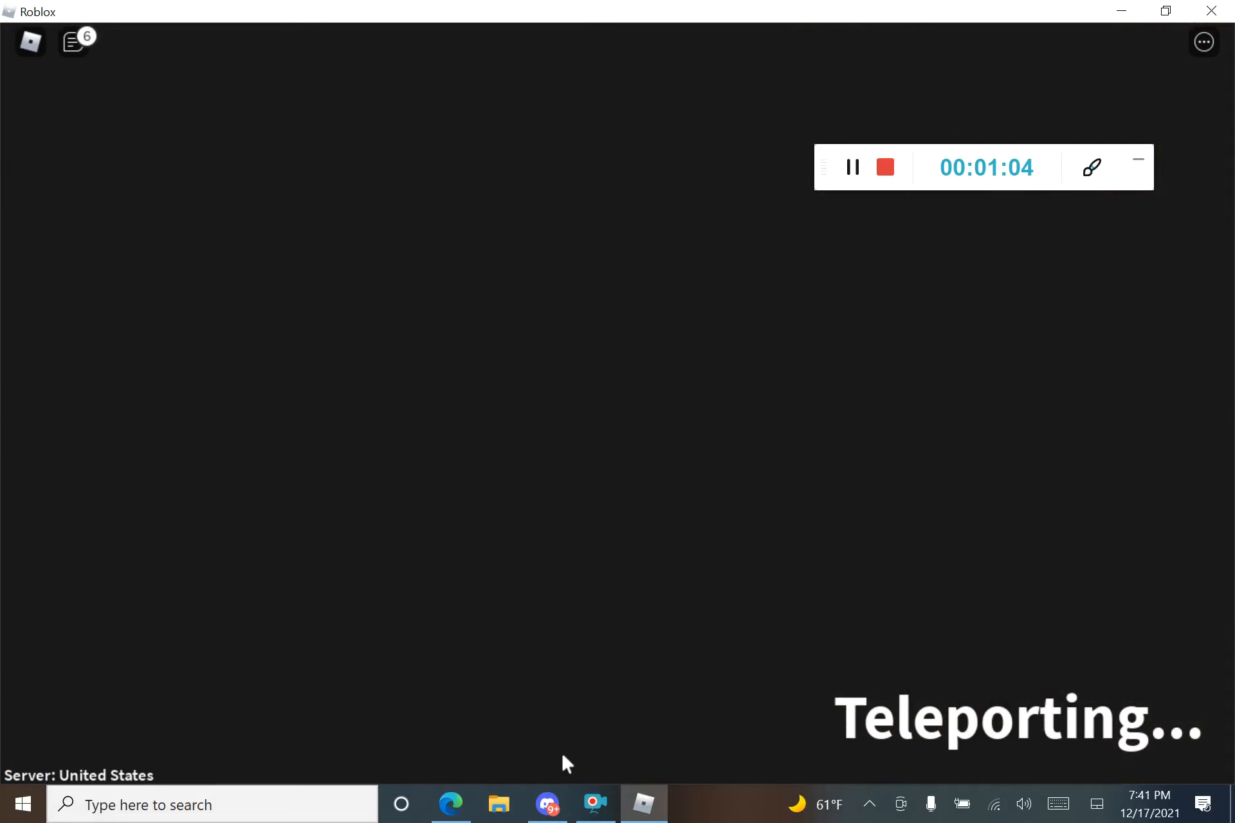
pyautogui.moveTo(481, 457)
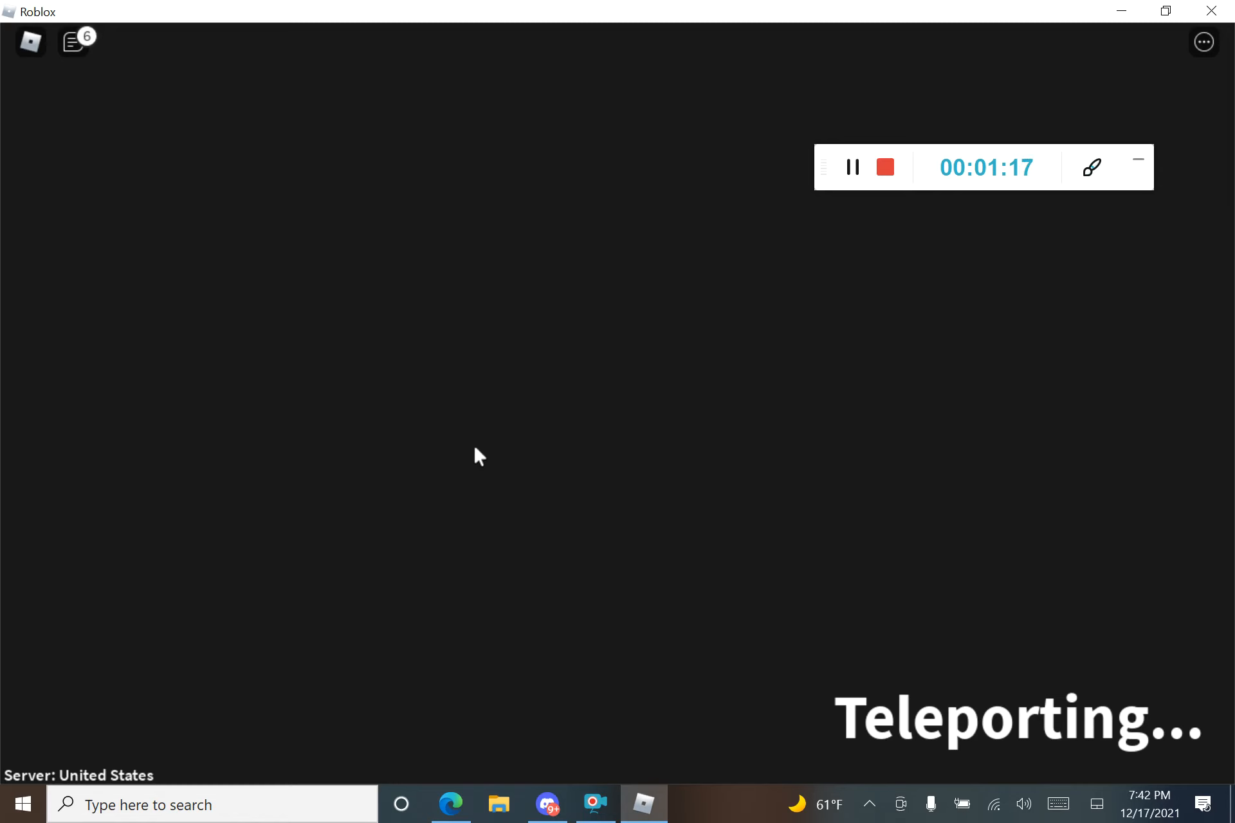
pyautogui.moveTo(505, 572)
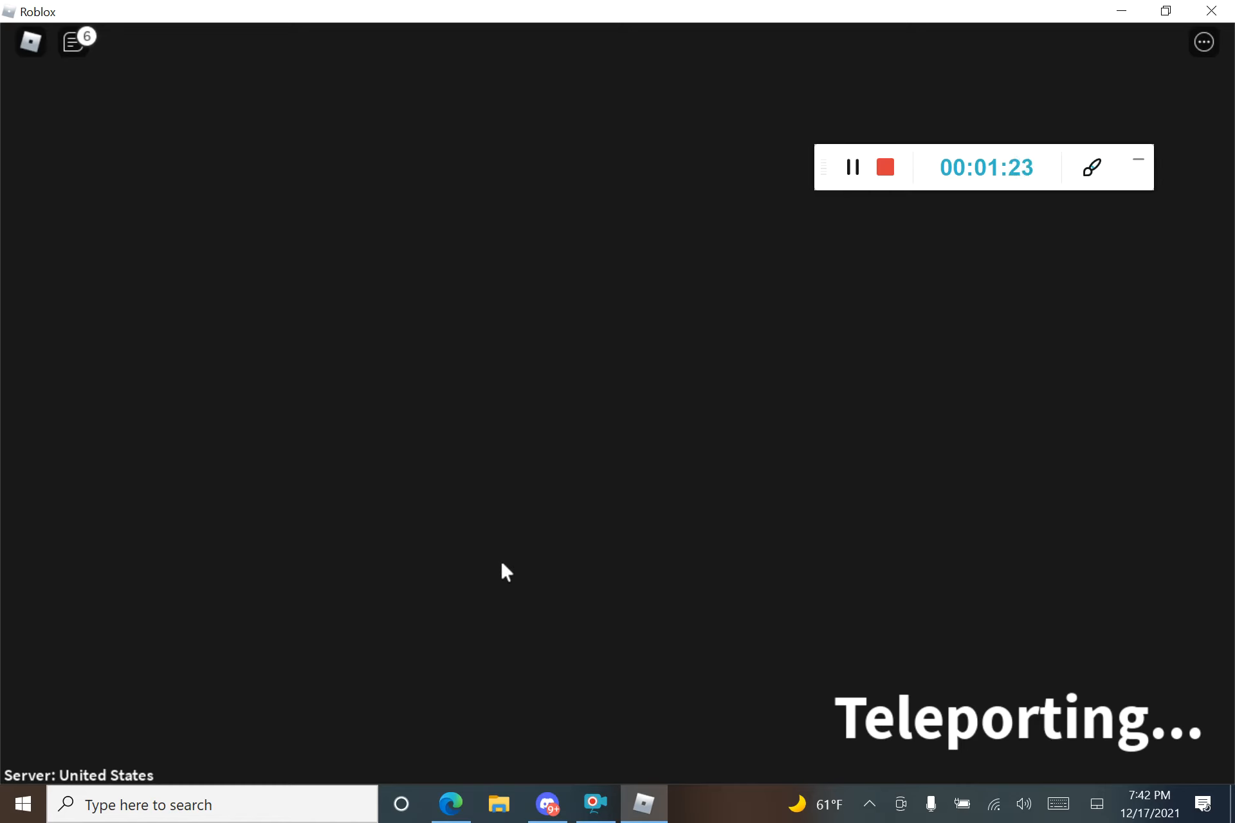
pyautogui.moveTo(70, 85)
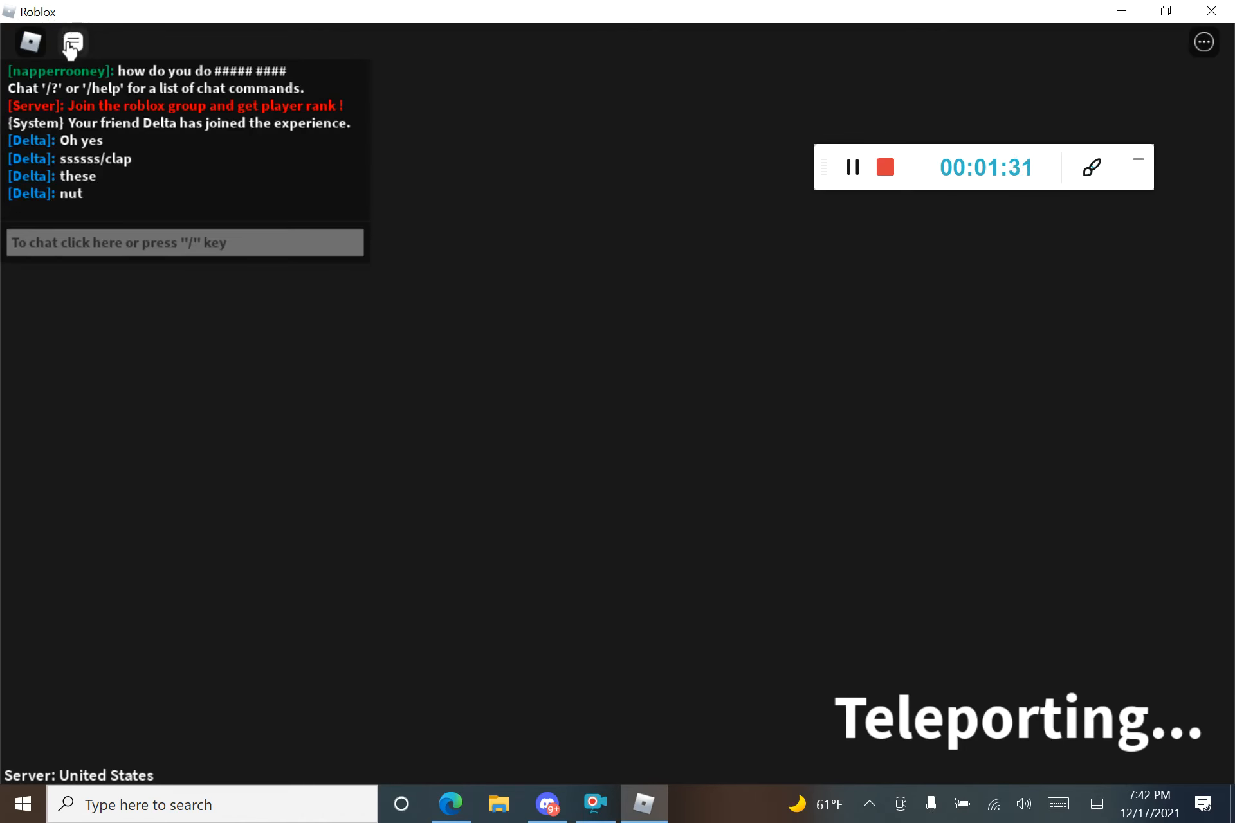
# Close the chat panel and wait until the teleport fails with Error Code 771.
pyautogui.click(1091, 168)
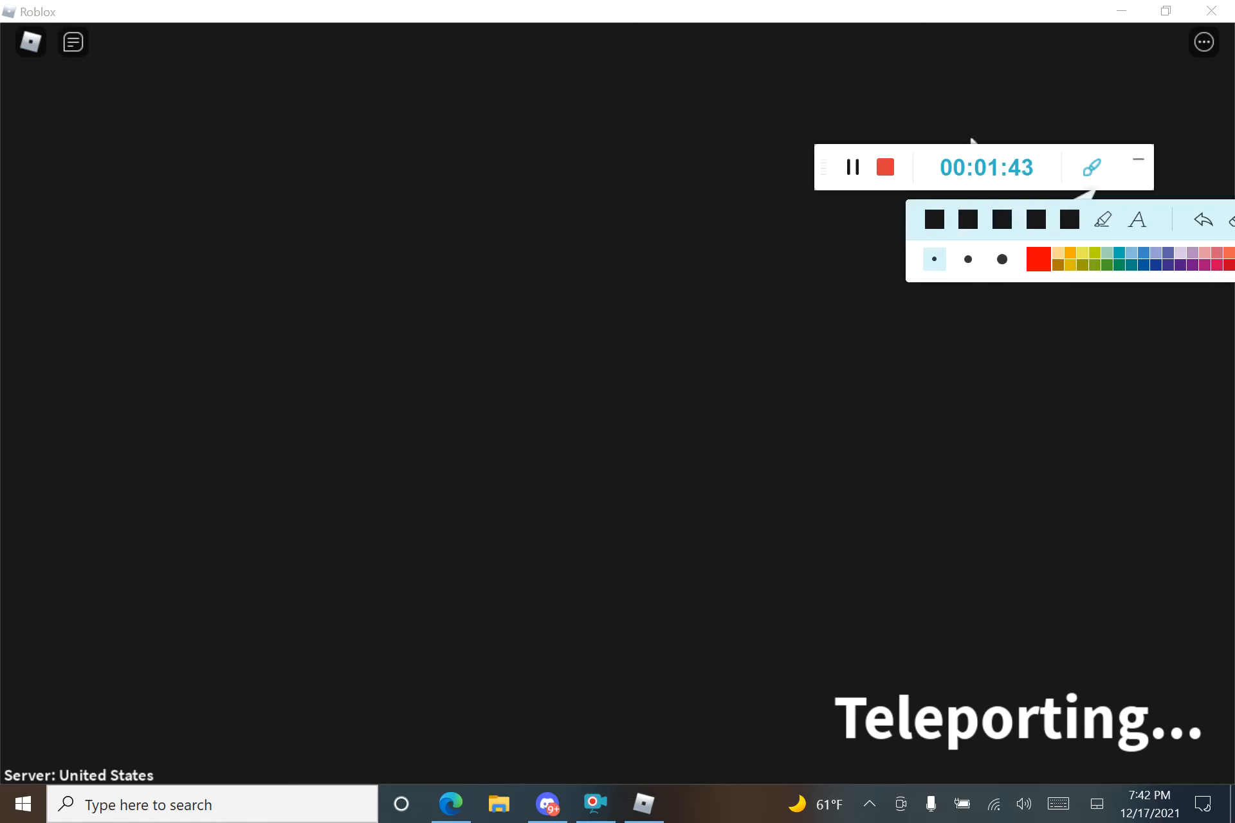
pyautogui.click(1069, 220)
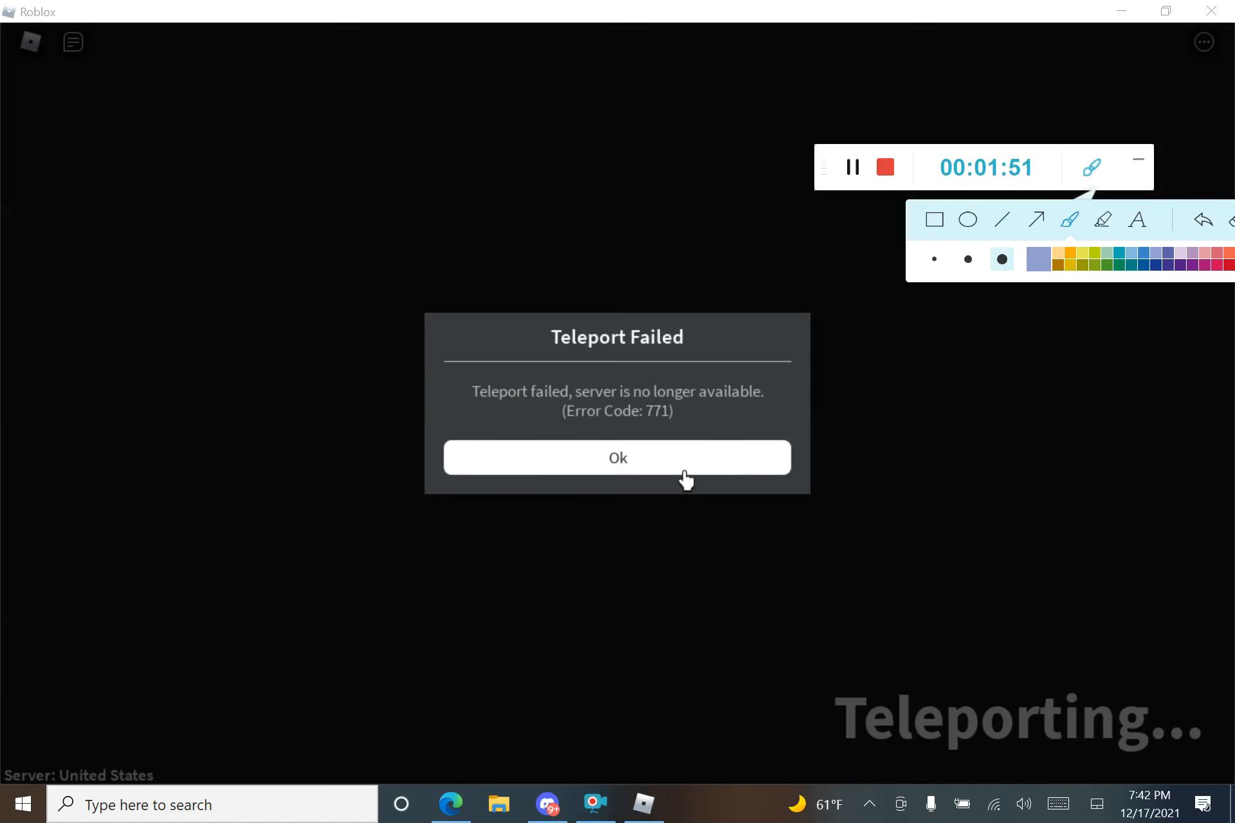
pyautogui.moveTo(608, 466)
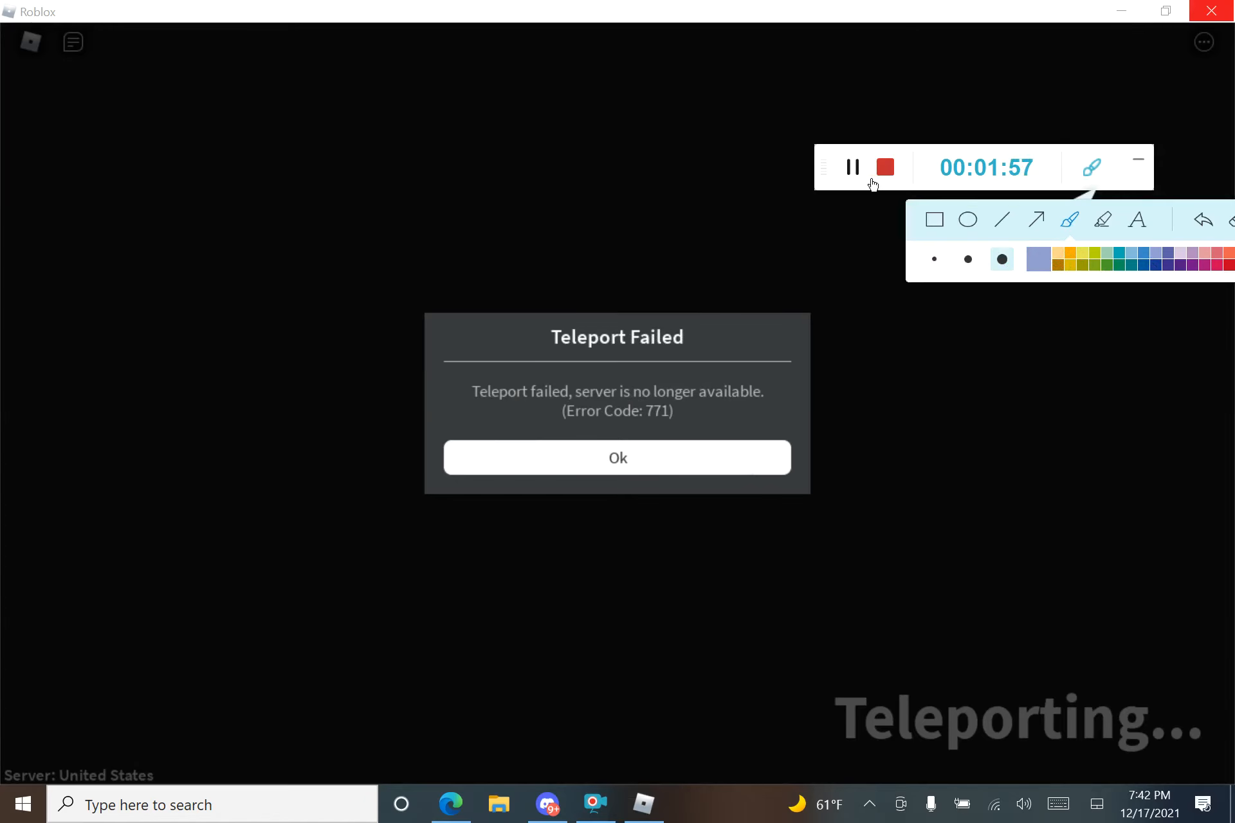
pyautogui.moveTo(794, 156)
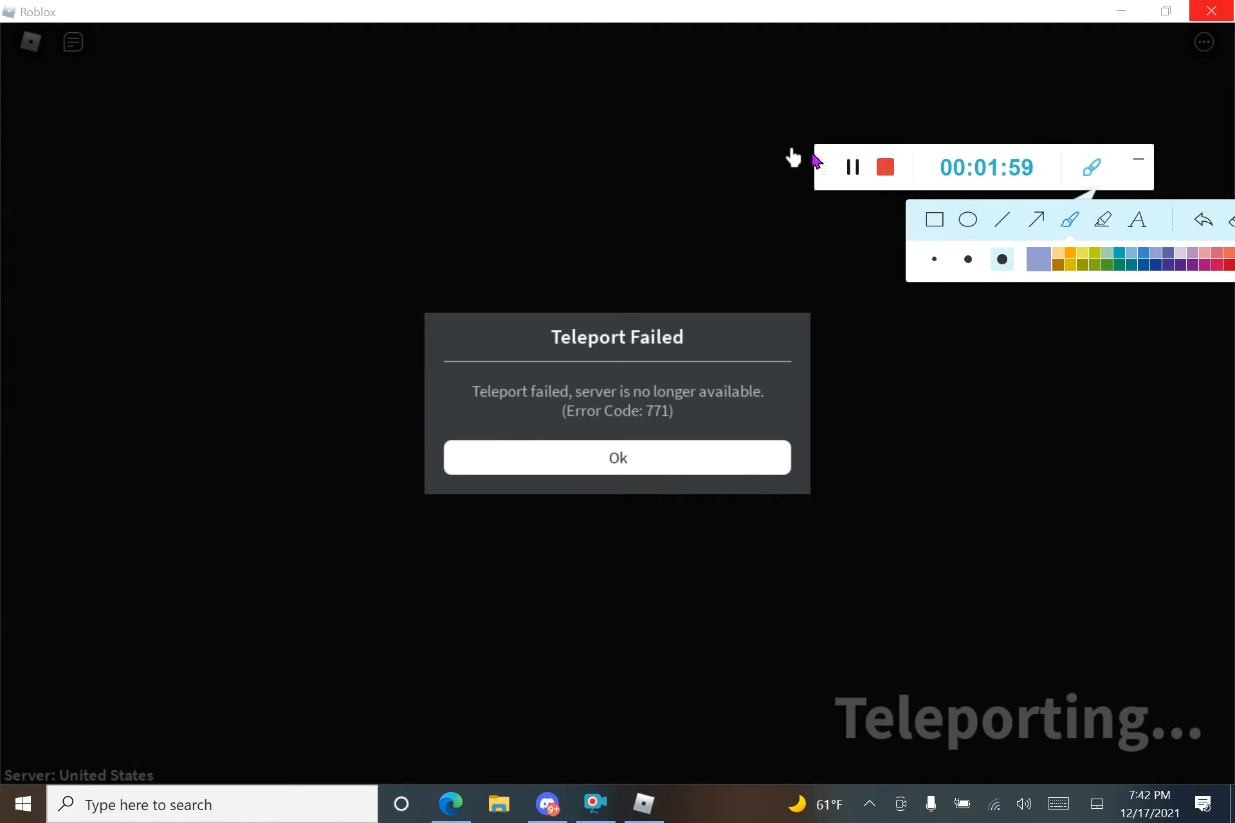
# Dismiss the Teleport Failed error and rejoin from the lobby to reach the intro.
pyautogui.click(617, 457)
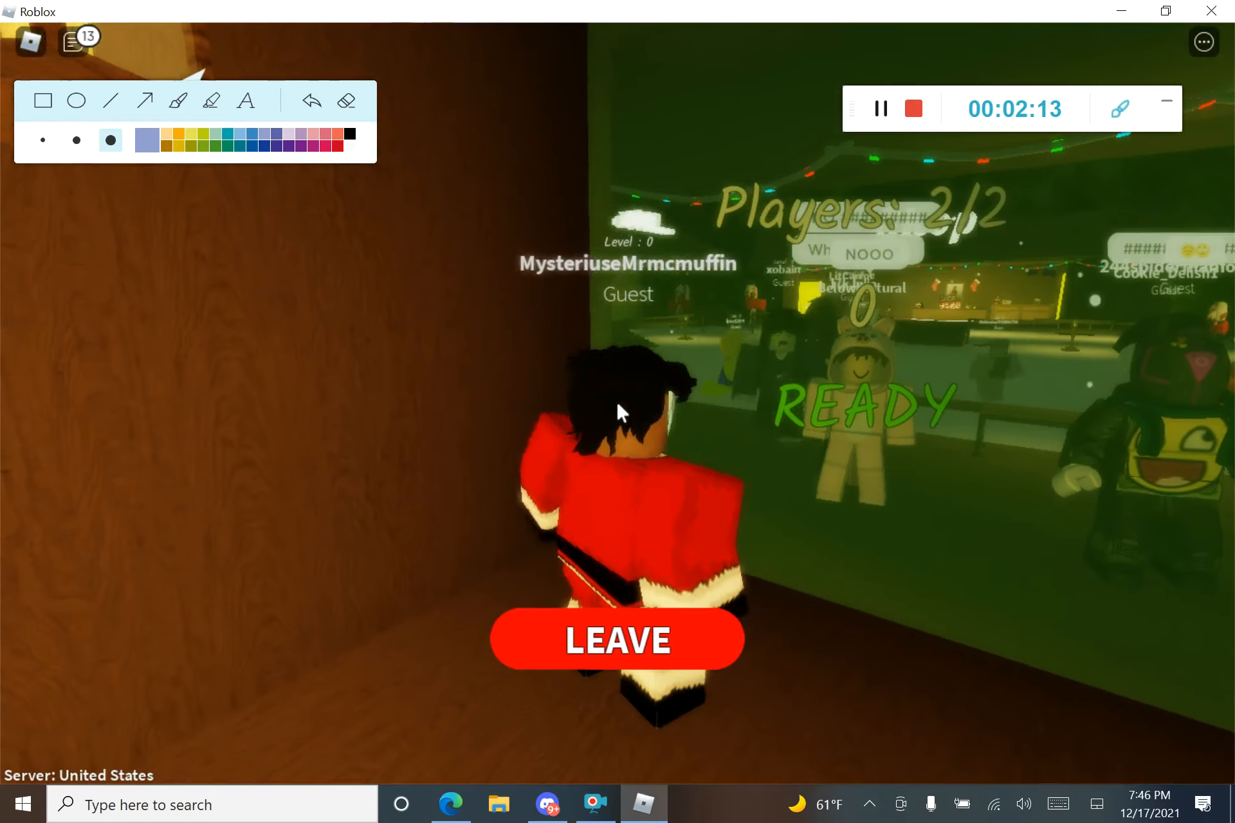
pyautogui.click(616, 639)
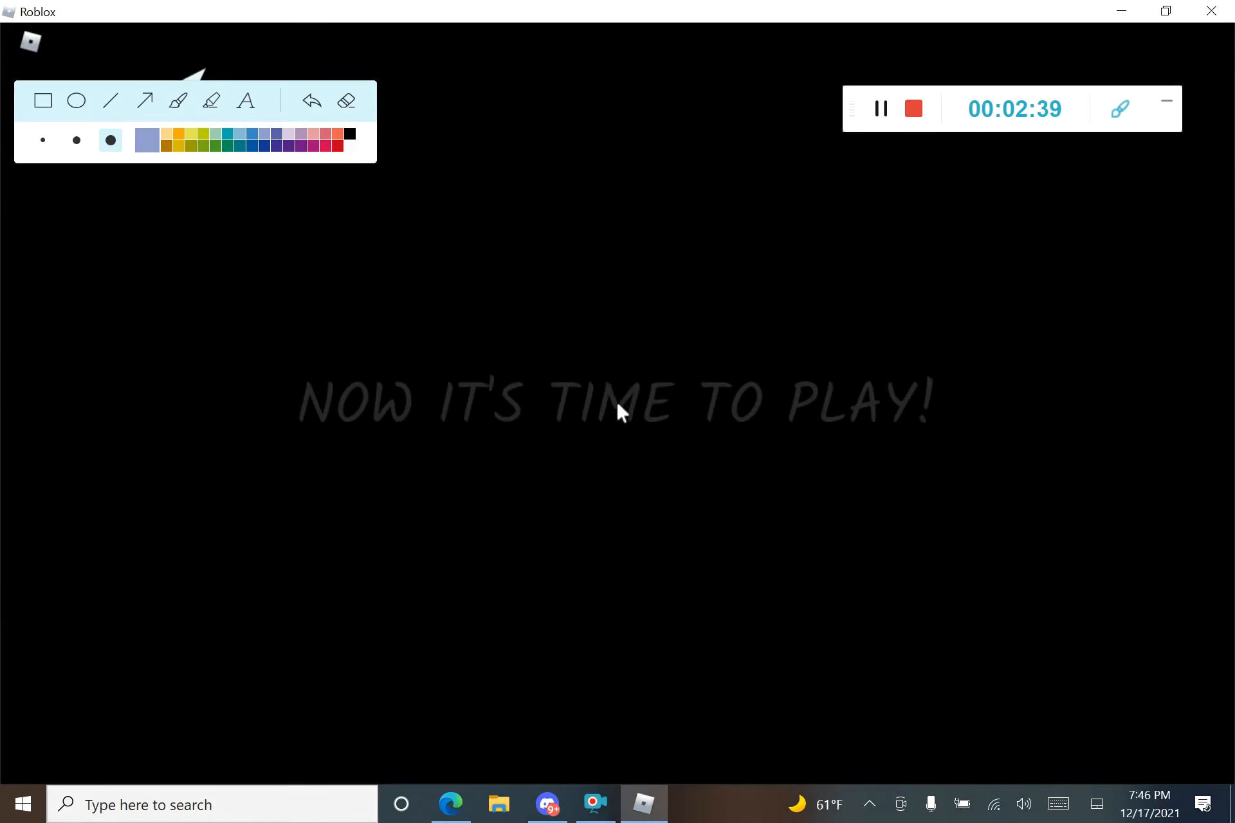
pyautogui.press('Escape')
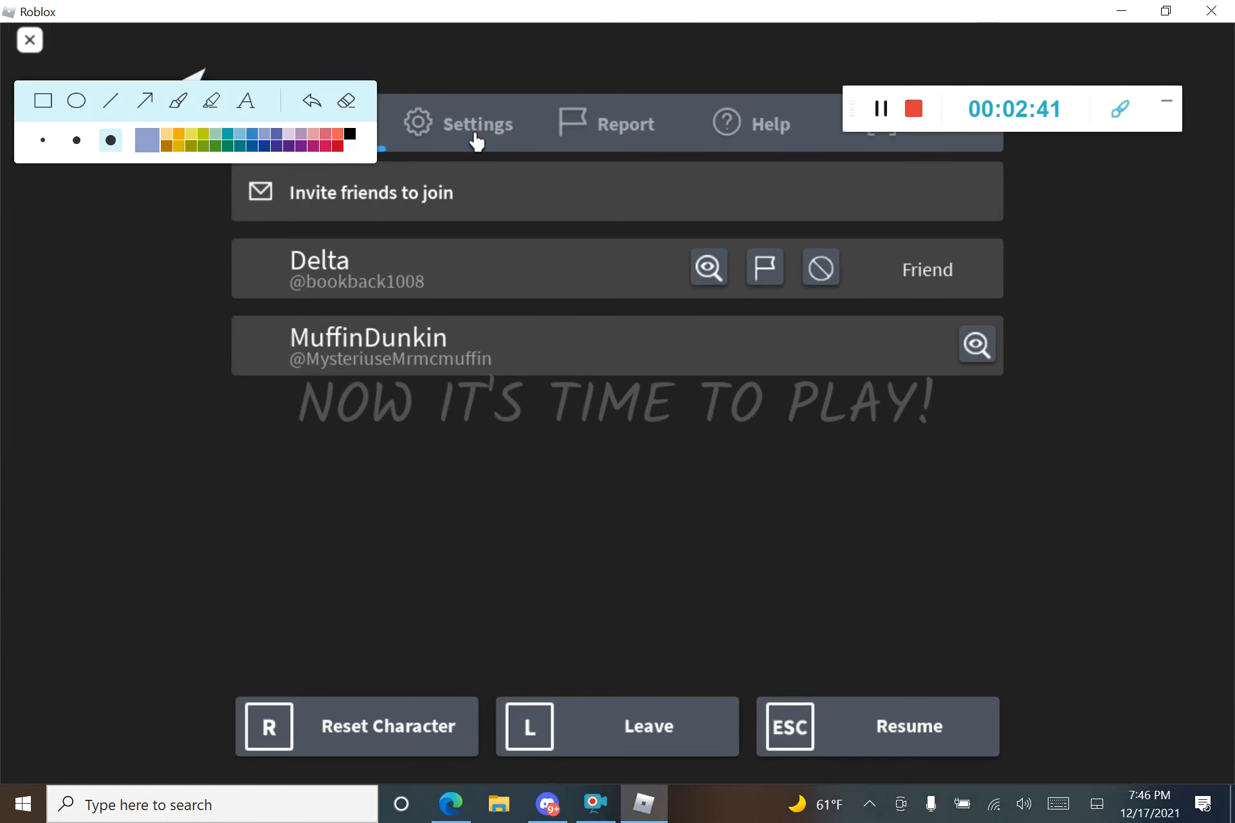
pyautogui.click(478, 123)
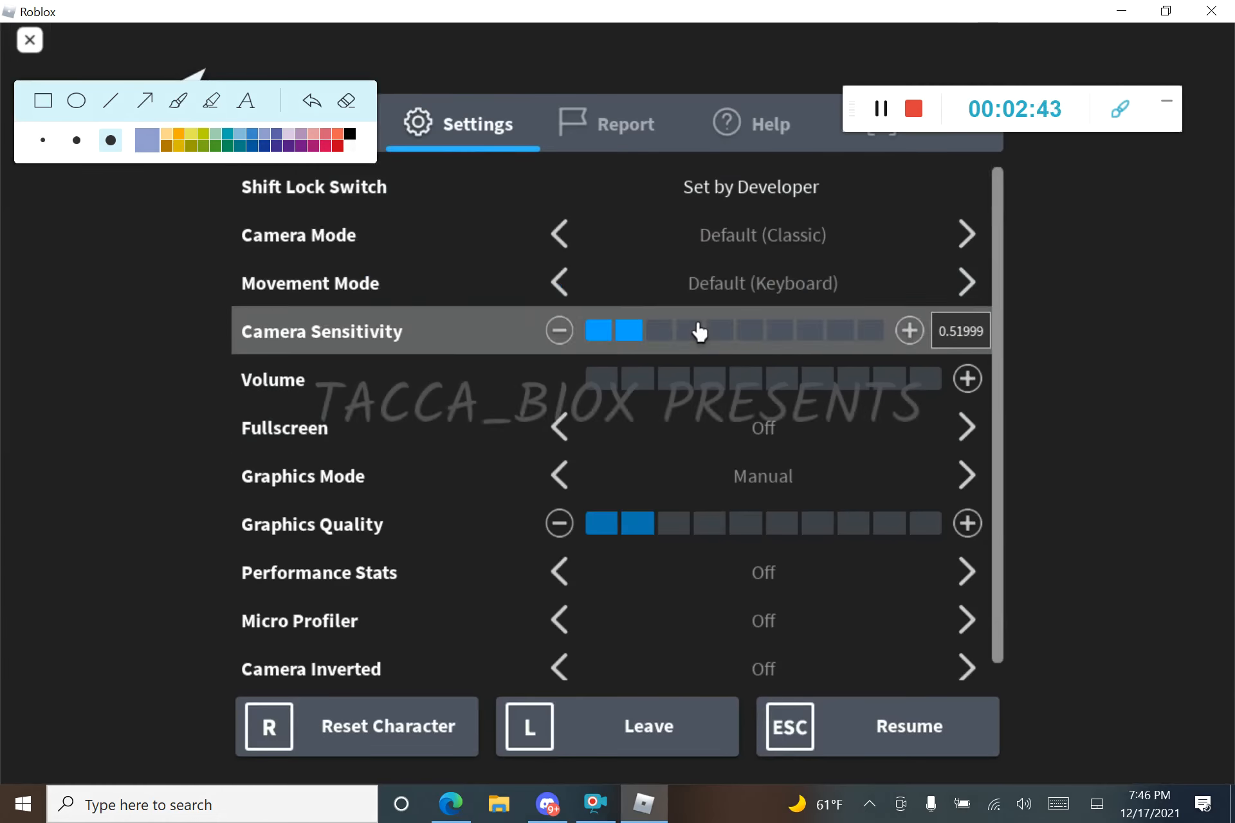
pyautogui.click(707, 379)
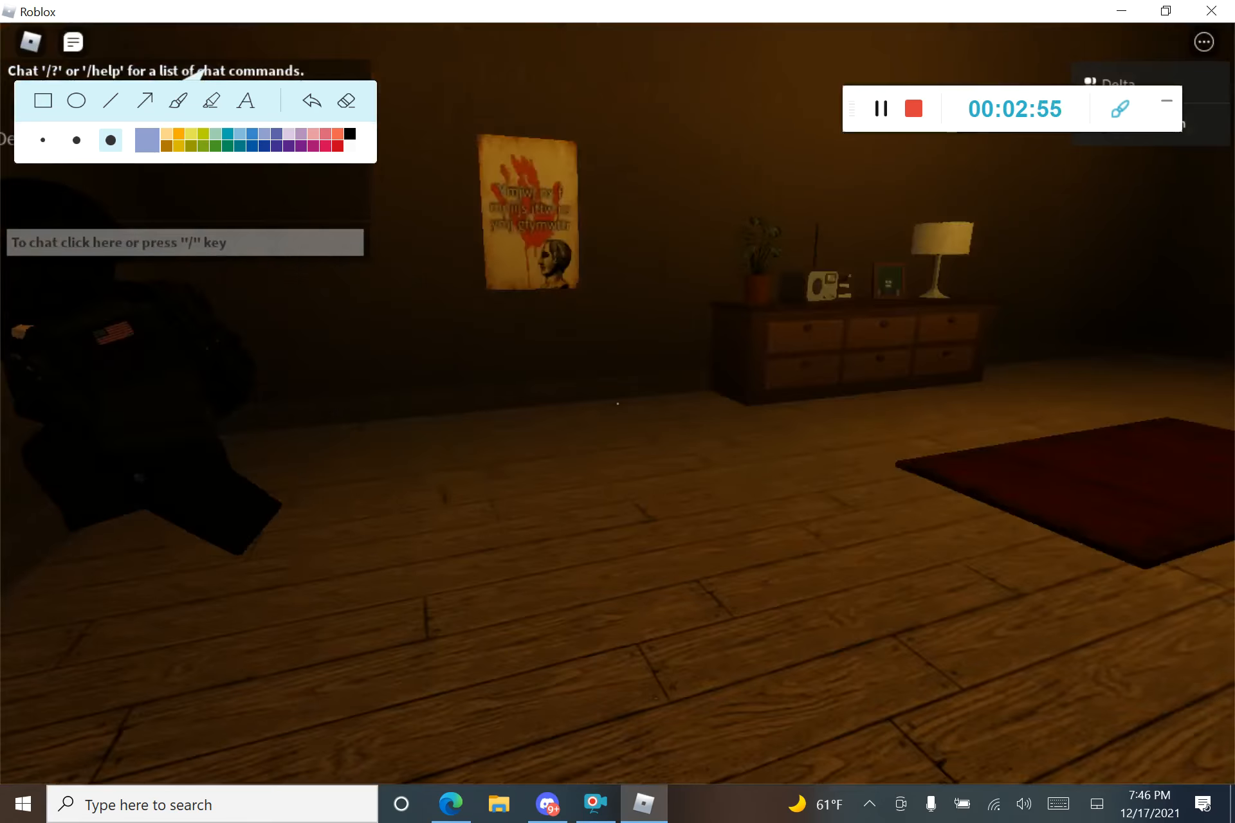
pyautogui.press('Escape')
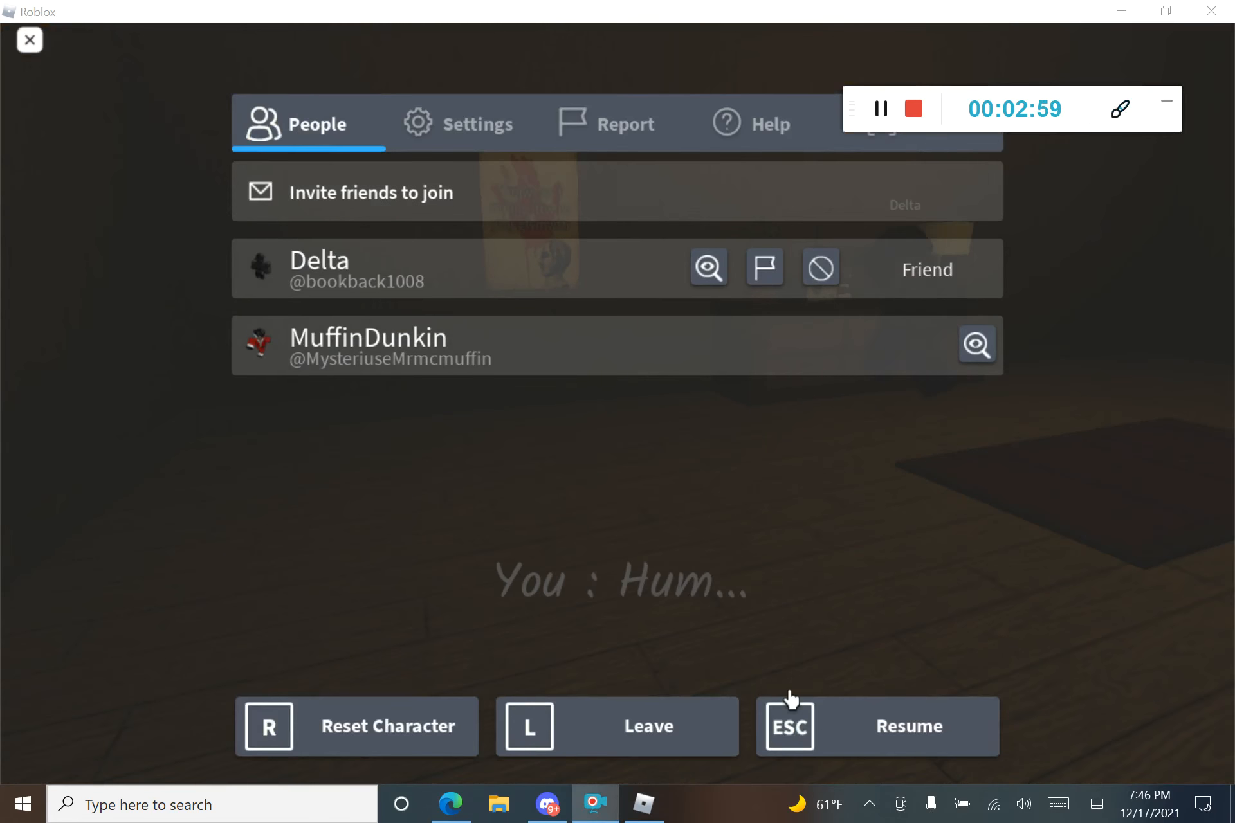
pyautogui.click(876, 726)
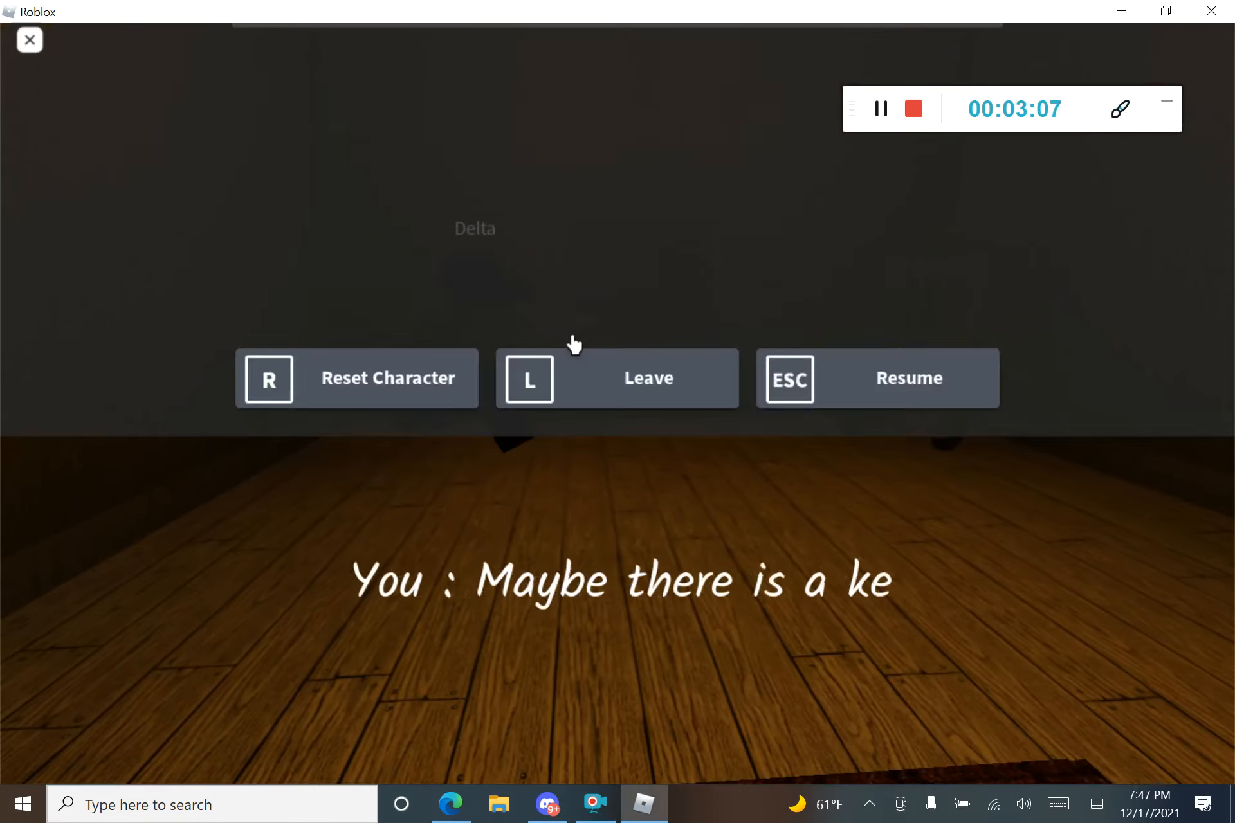
pyautogui.click(907, 378)
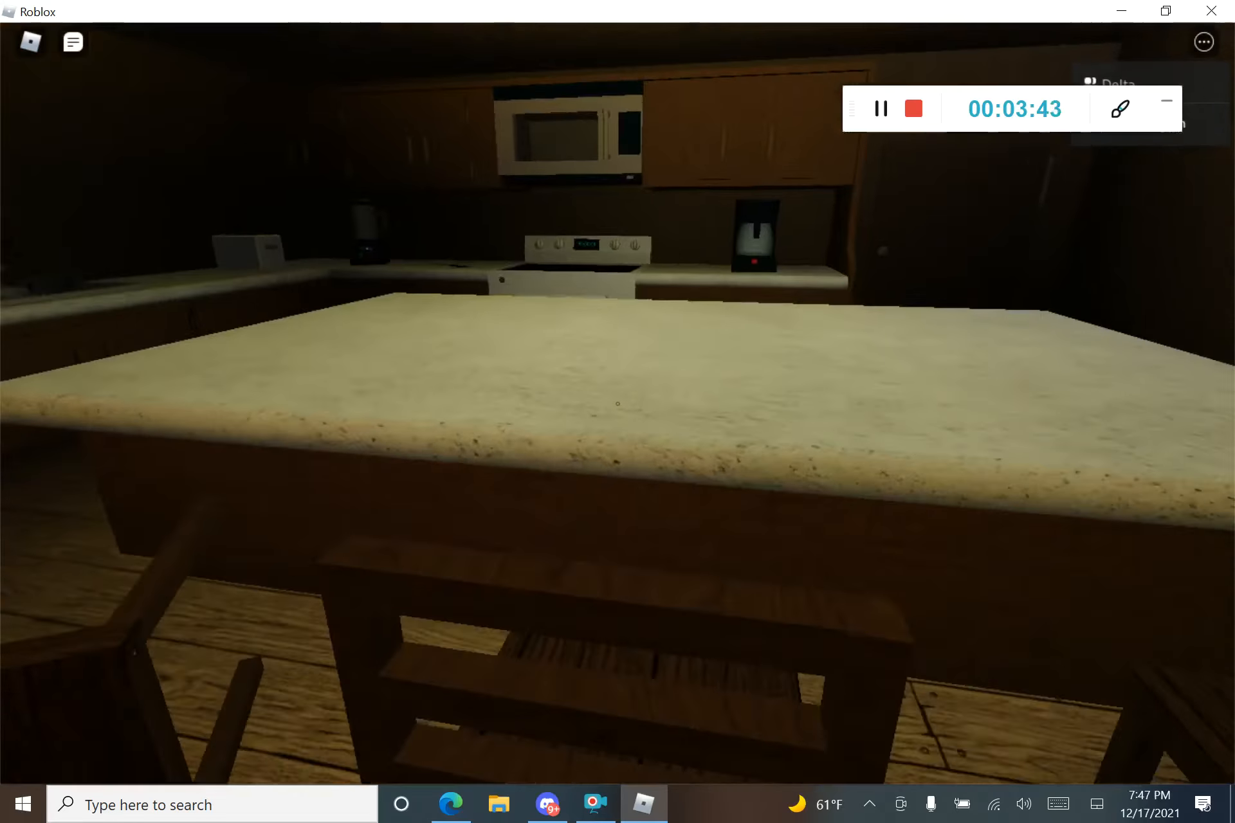
pyautogui.moveTo(617, 411)
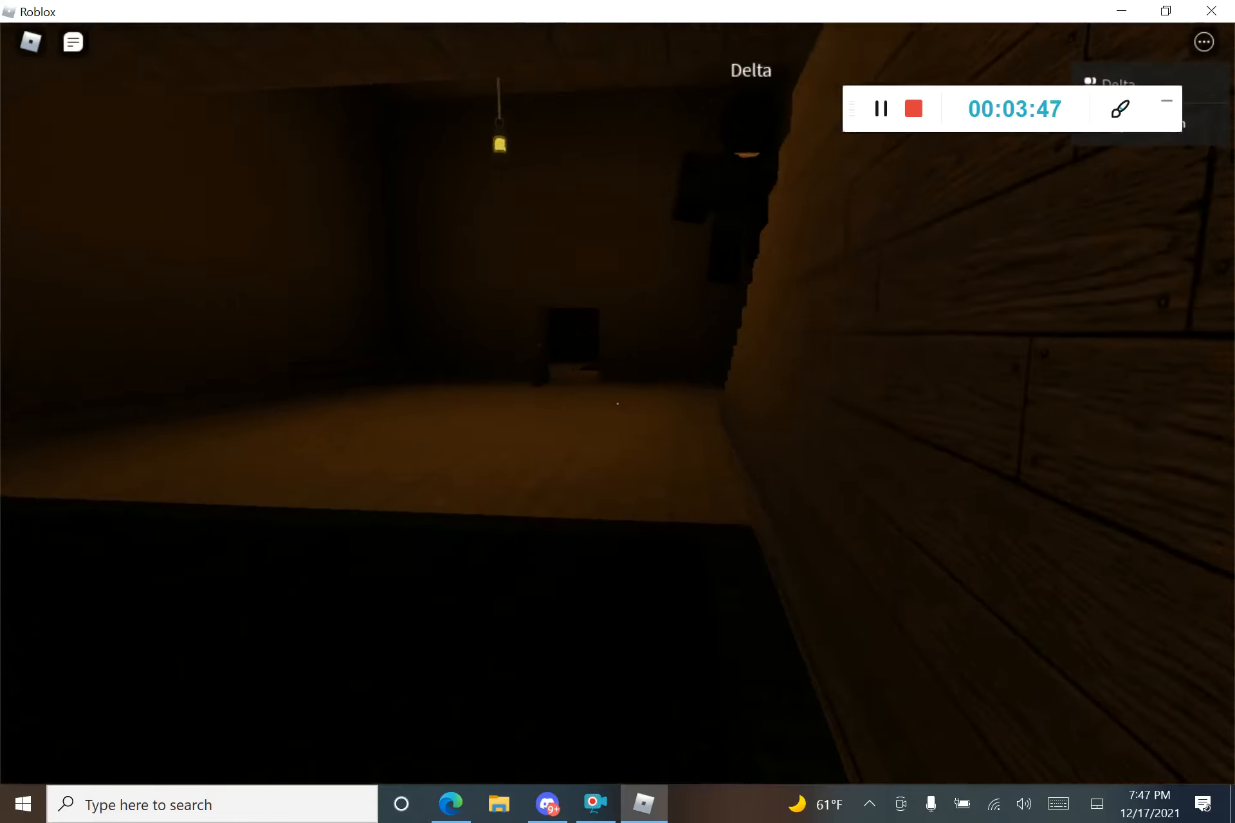
pyautogui.moveTo(617, 411)
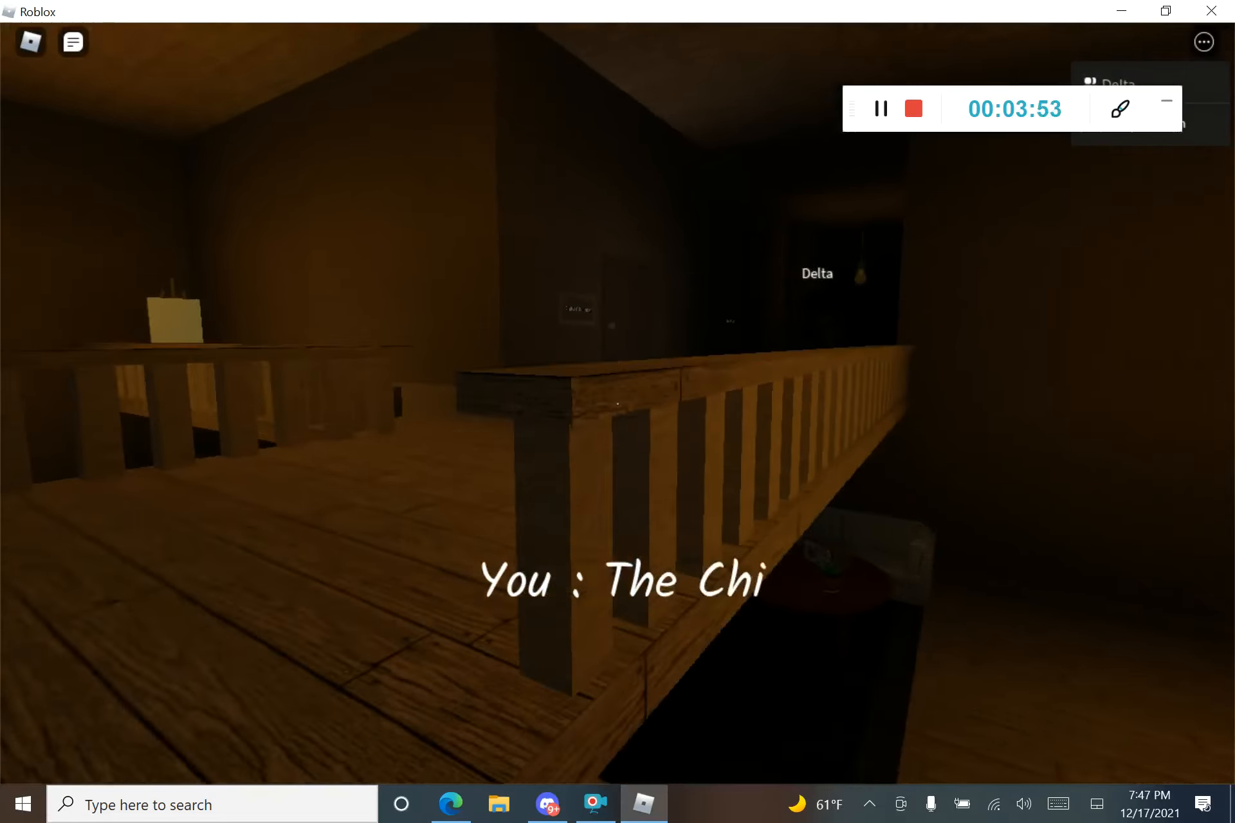
pyautogui.moveTo(618, 411)
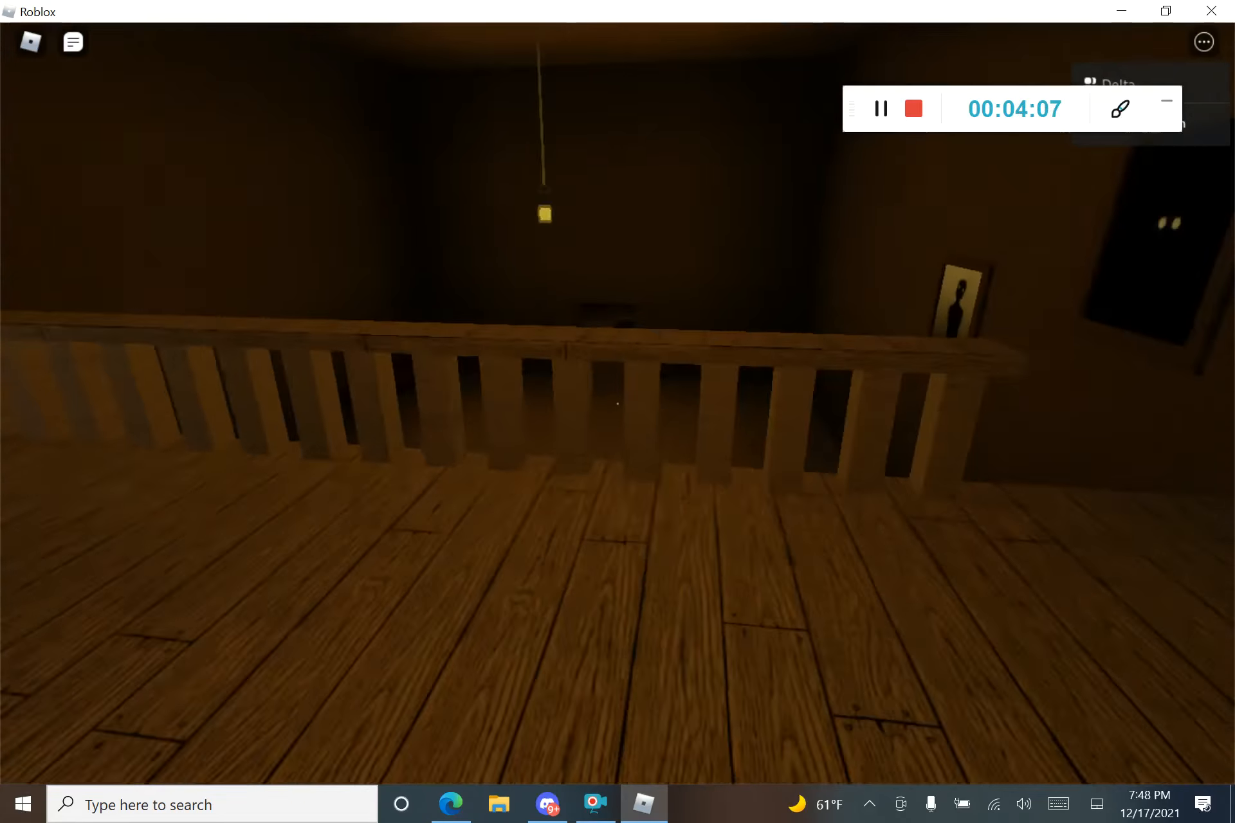
pyautogui.moveTo(618, 401)
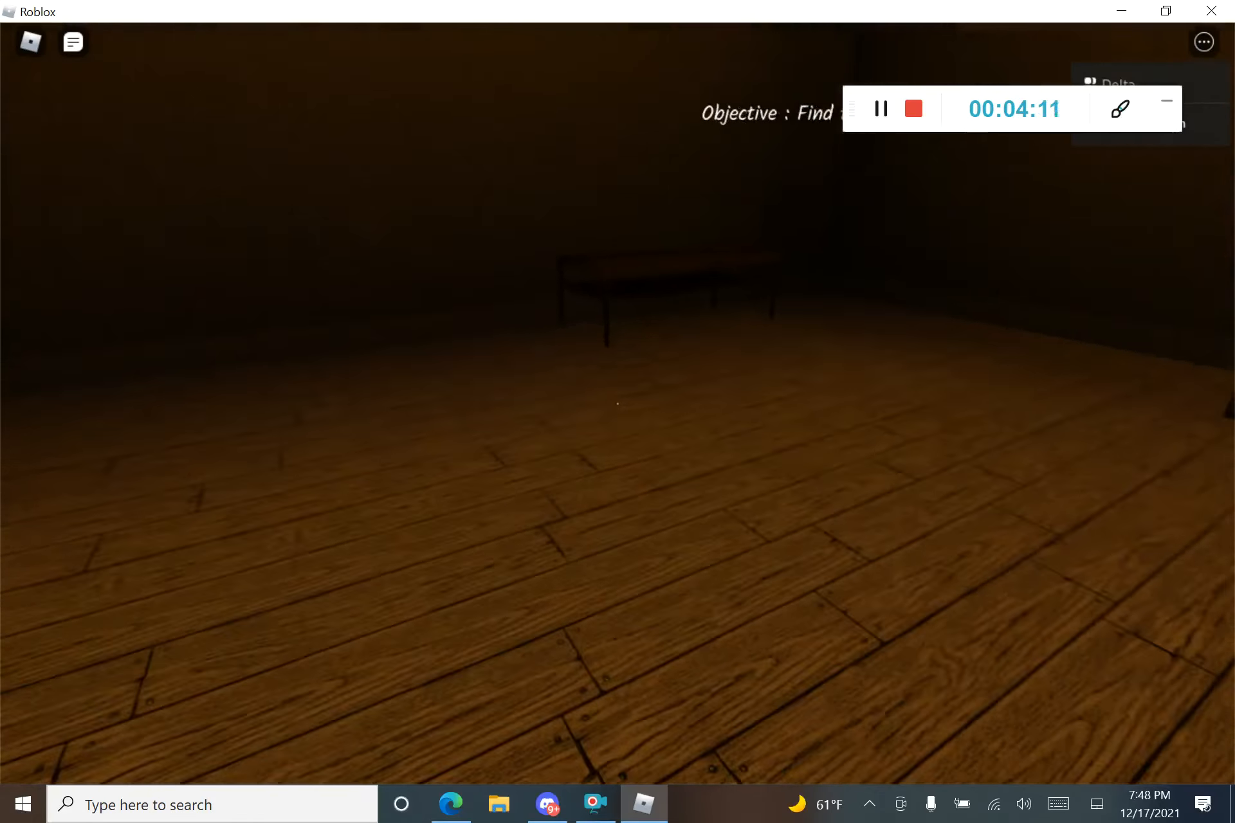
pyautogui.moveTo(617, 394)
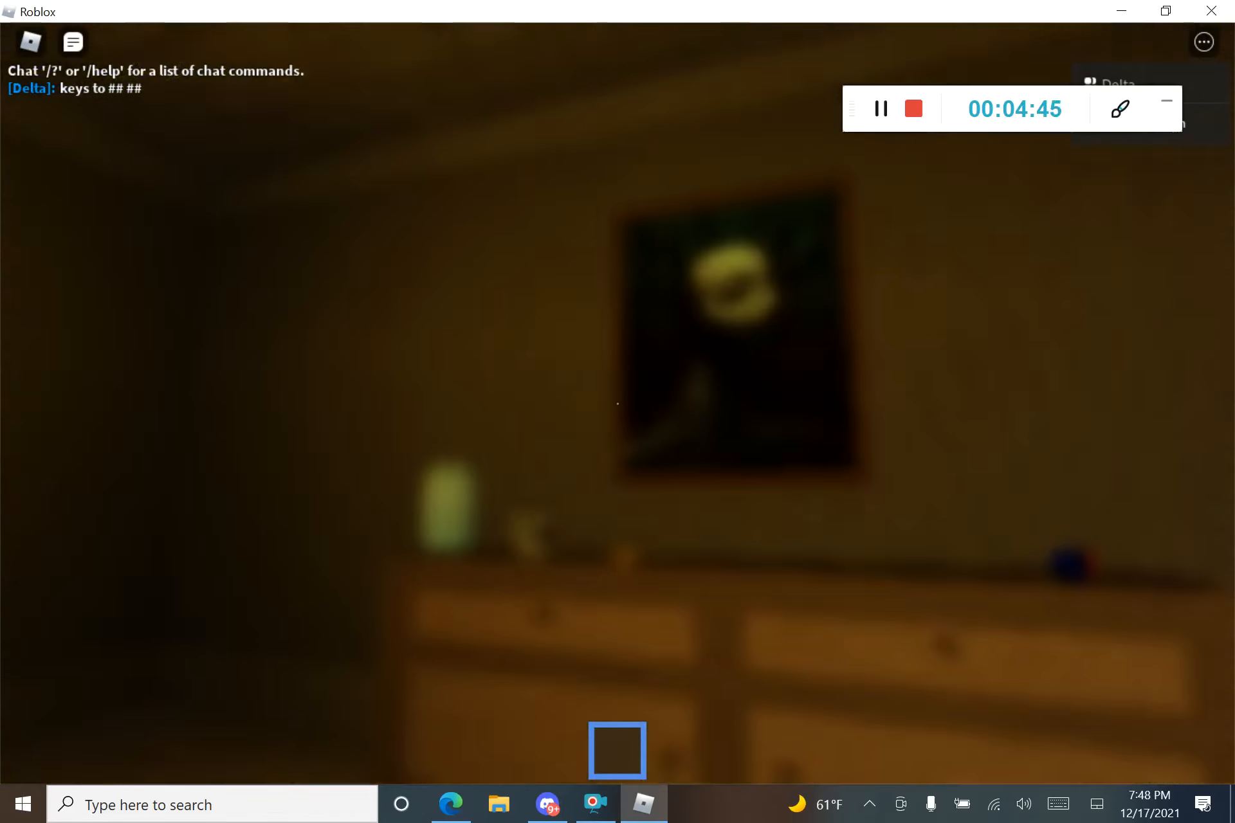
pyautogui.moveTo(618, 411)
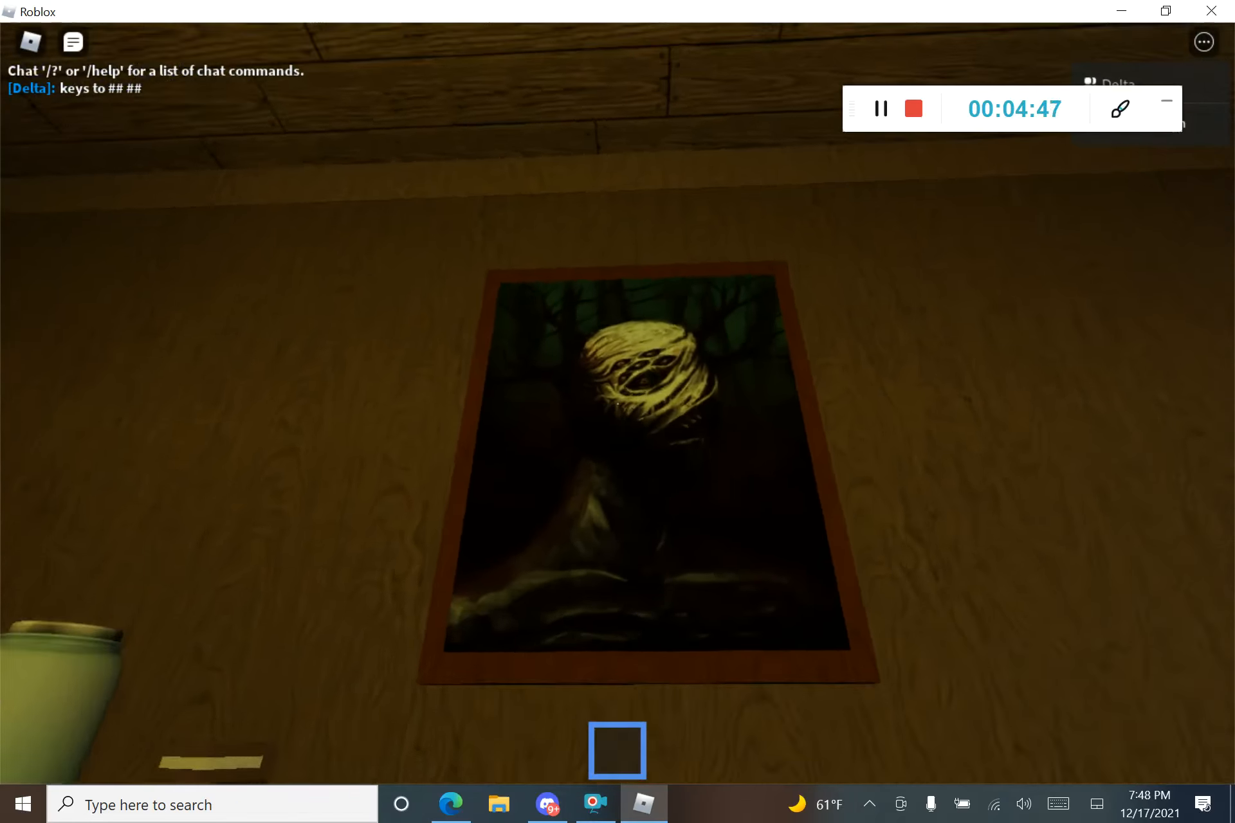
pyautogui.moveTo(618, 411)
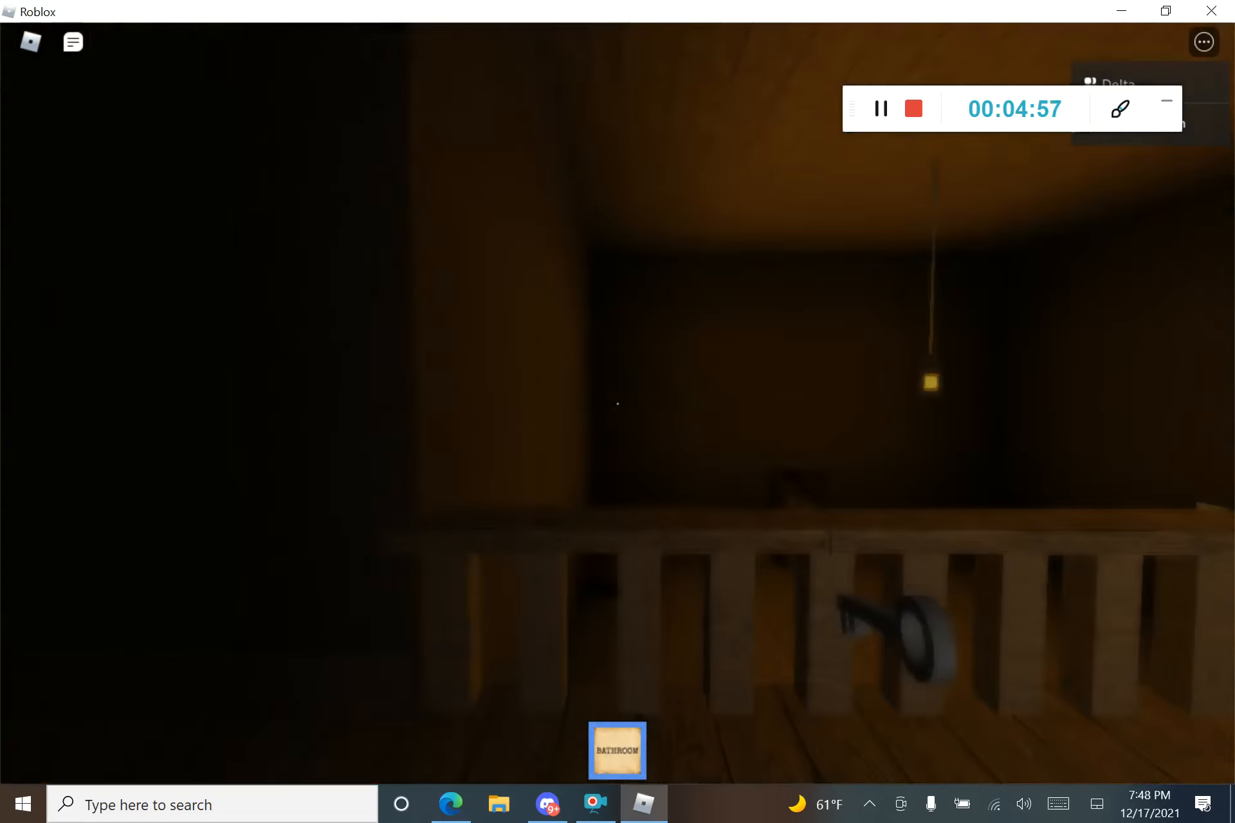
pyautogui.moveTo(617, 411)
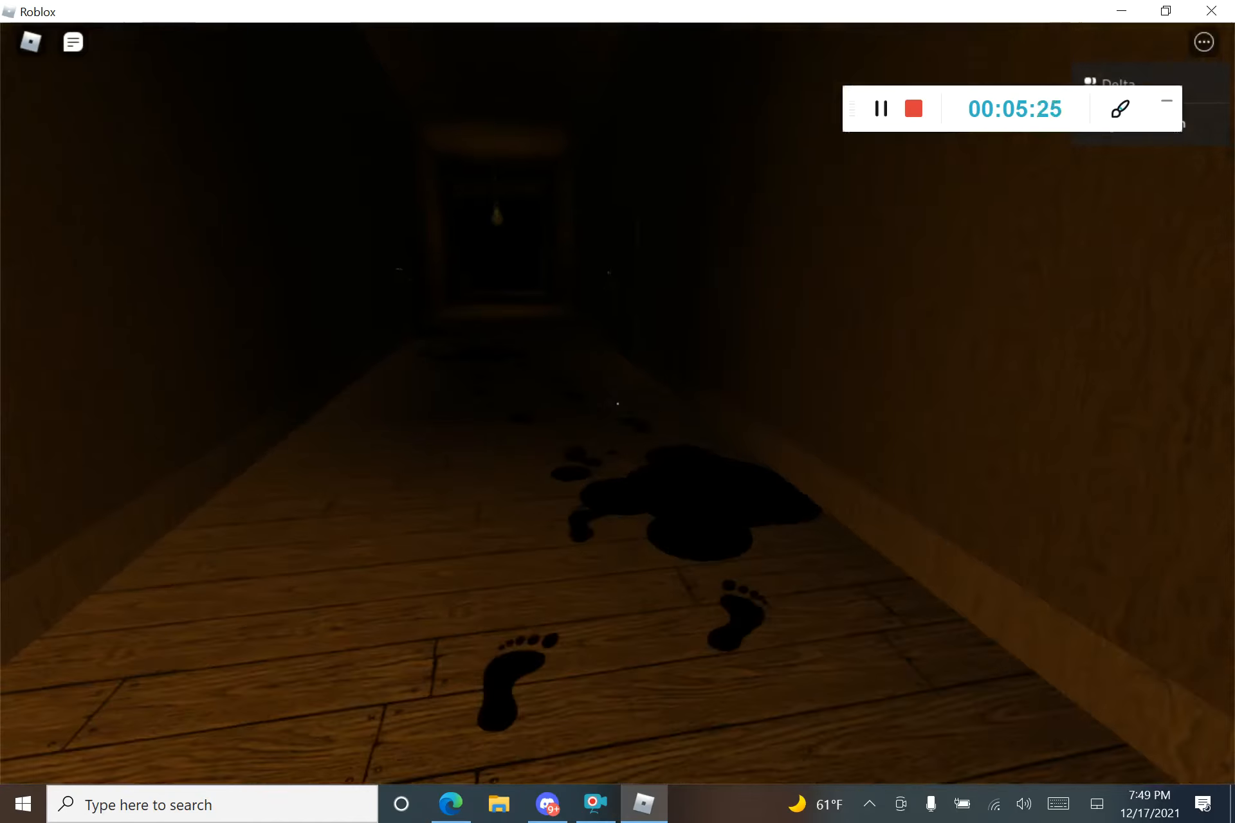
# Open the chat to share code digits with teammates until 5396 is posted.
pyautogui.click(72, 42)
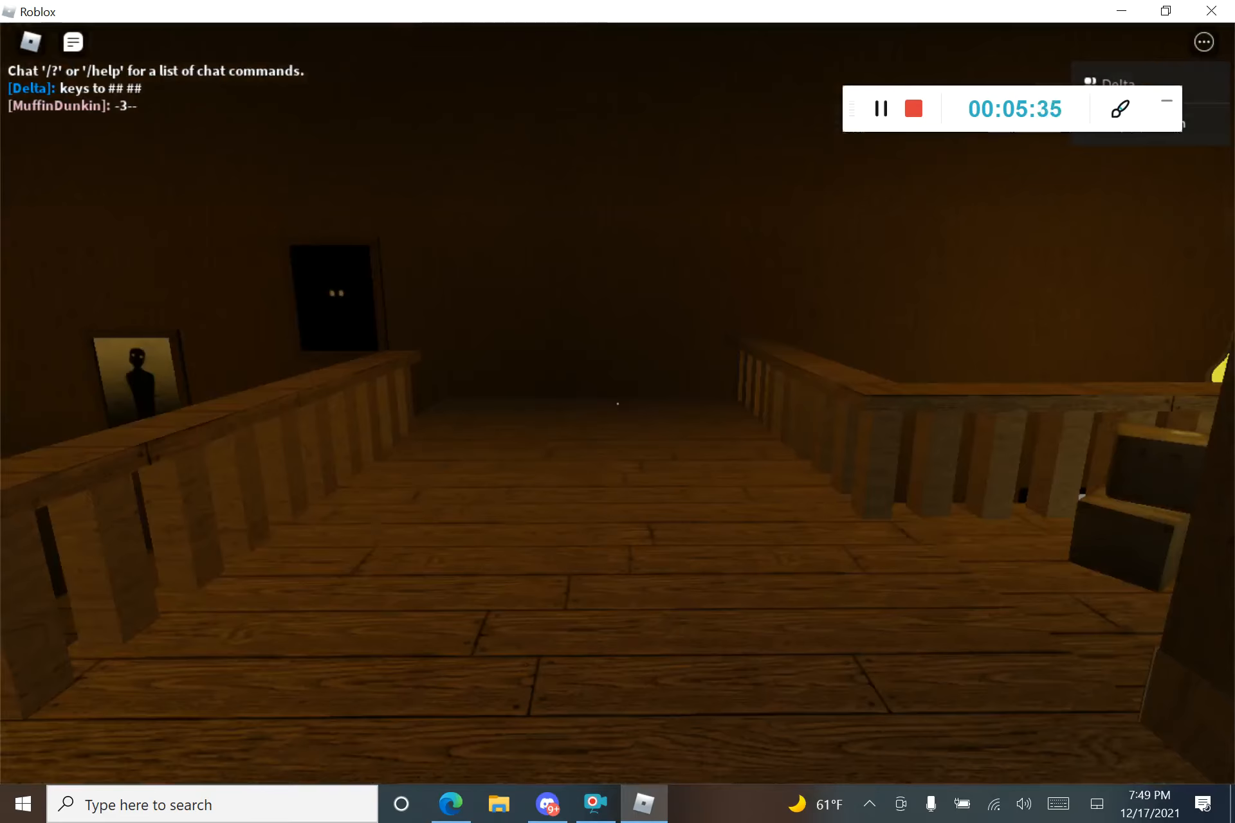
pyautogui.moveTo(618, 403)
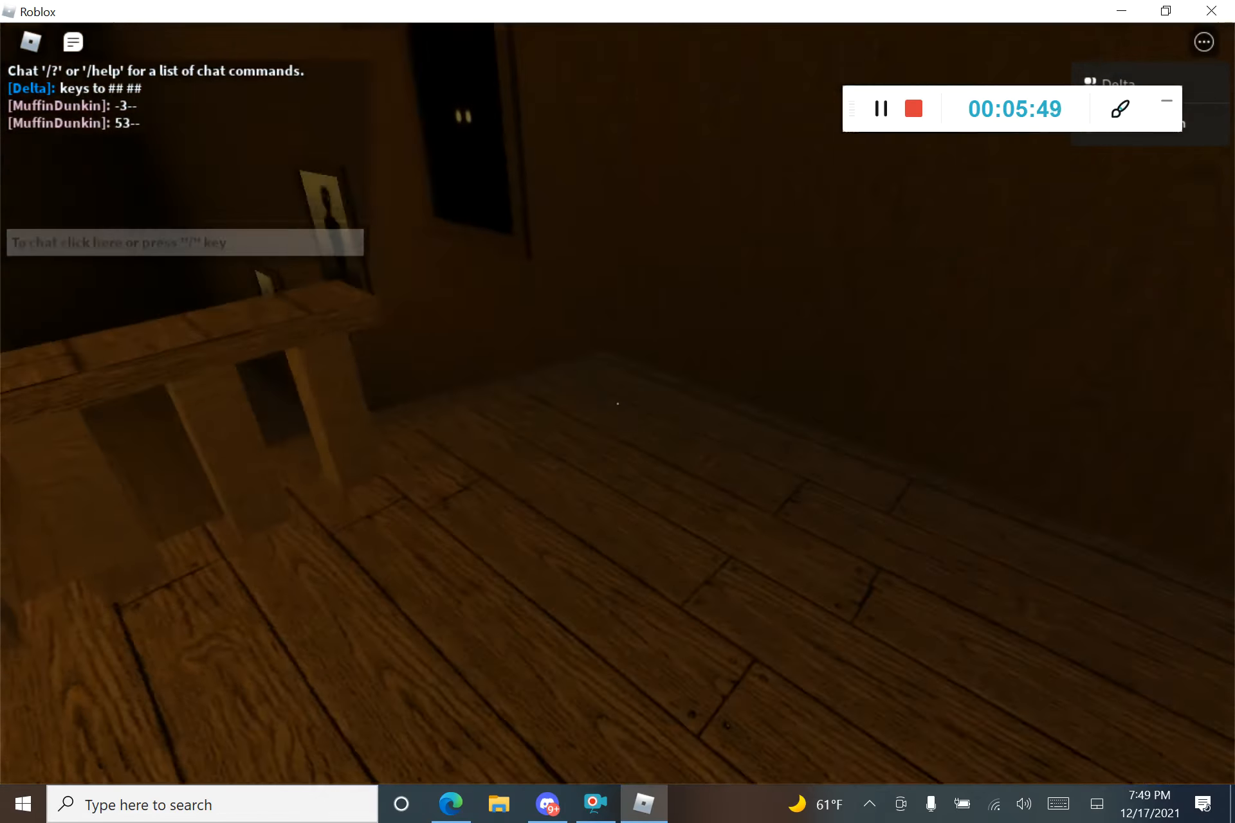
pyautogui.moveTo(618, 411)
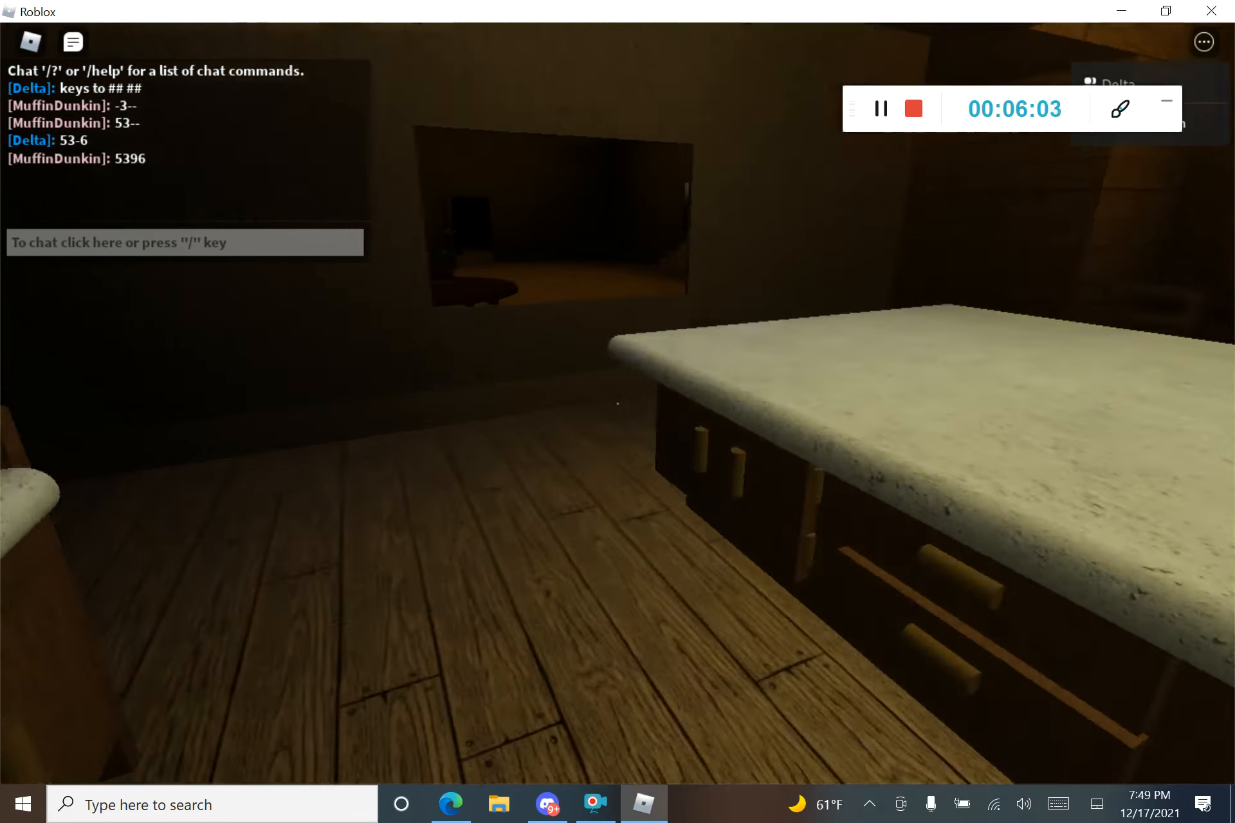
pyautogui.moveTo(617, 403)
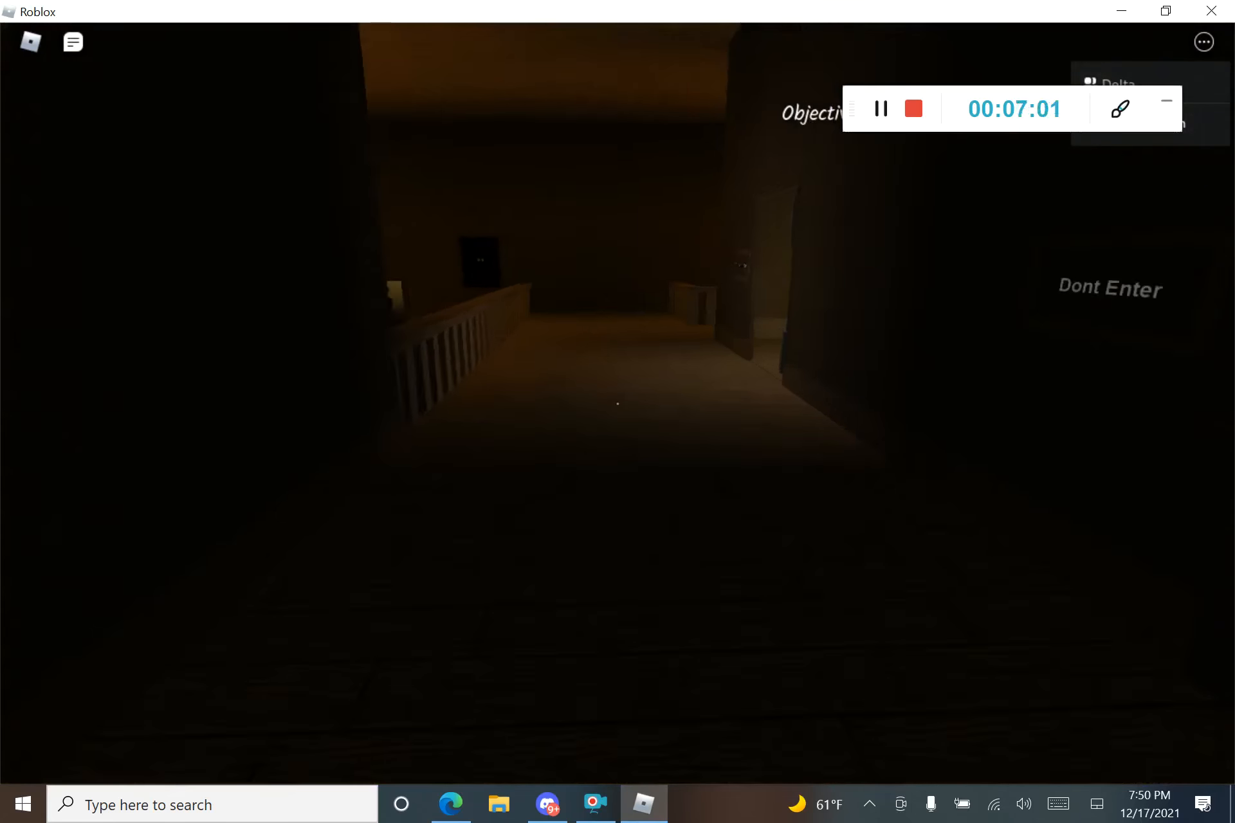
pyautogui.moveTo(618, 404)
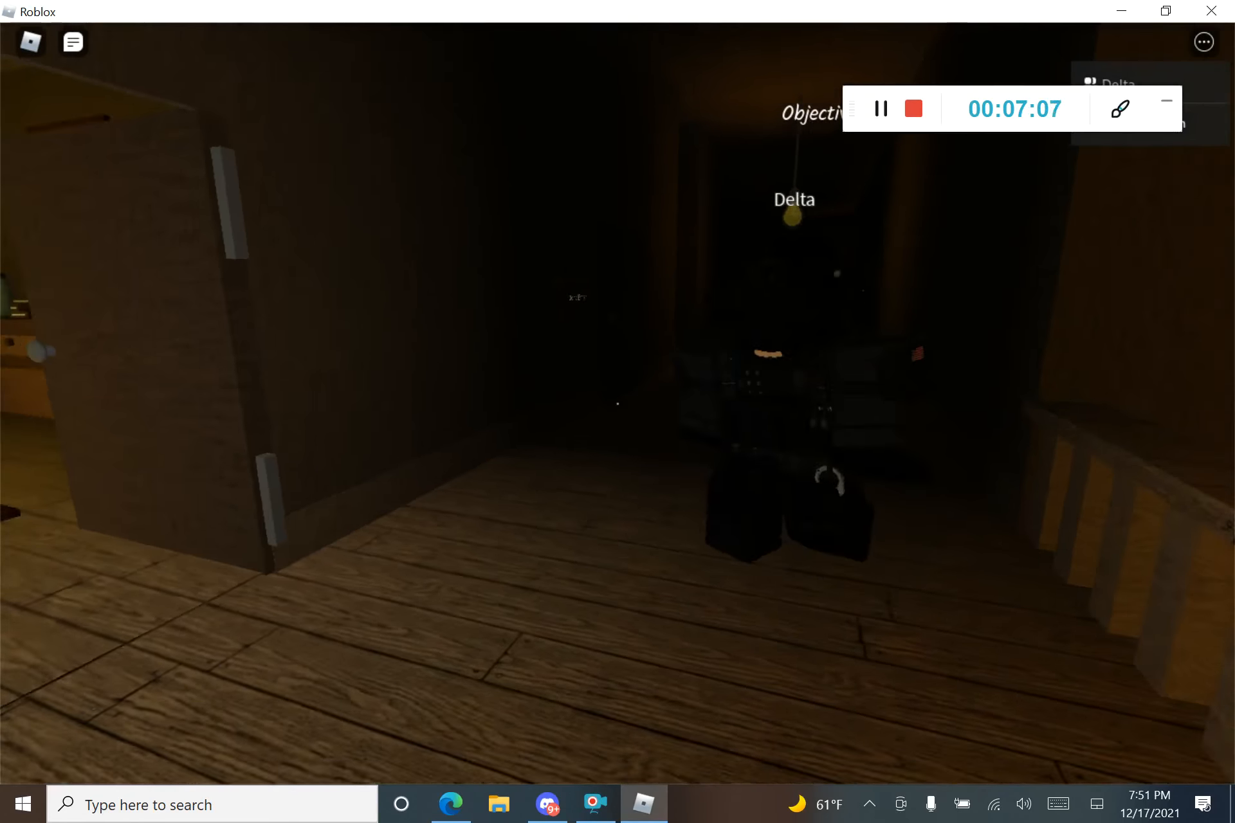
pyautogui.moveTo(617, 410)
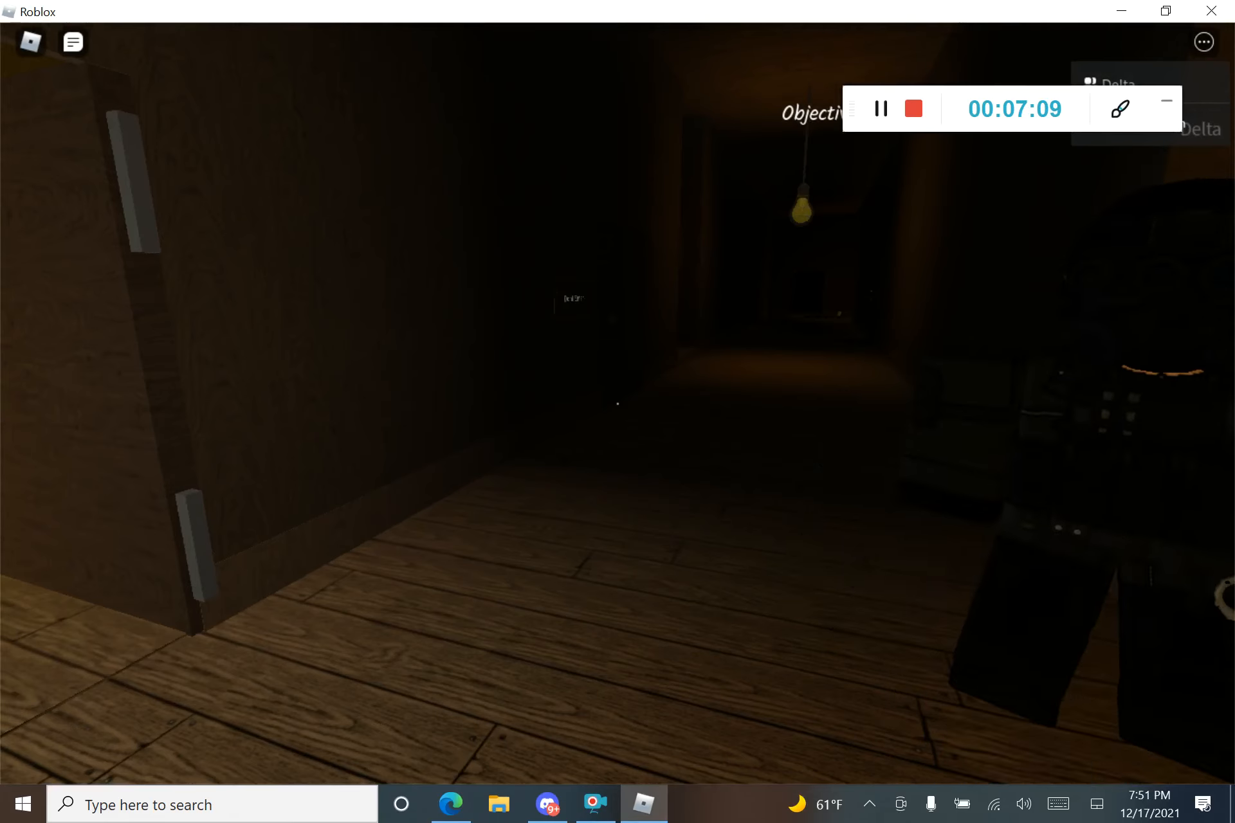
pyautogui.moveTo(618, 411)
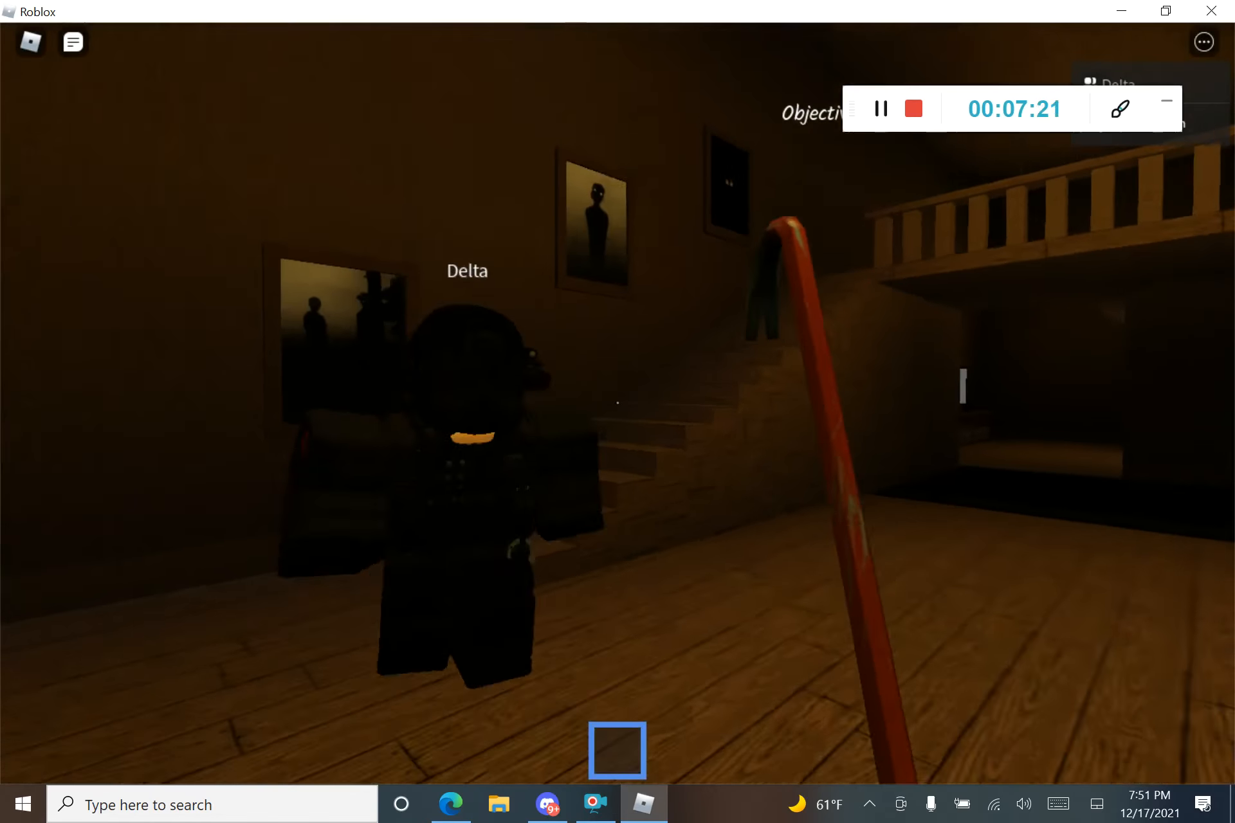
pyautogui.moveTo(618, 411)
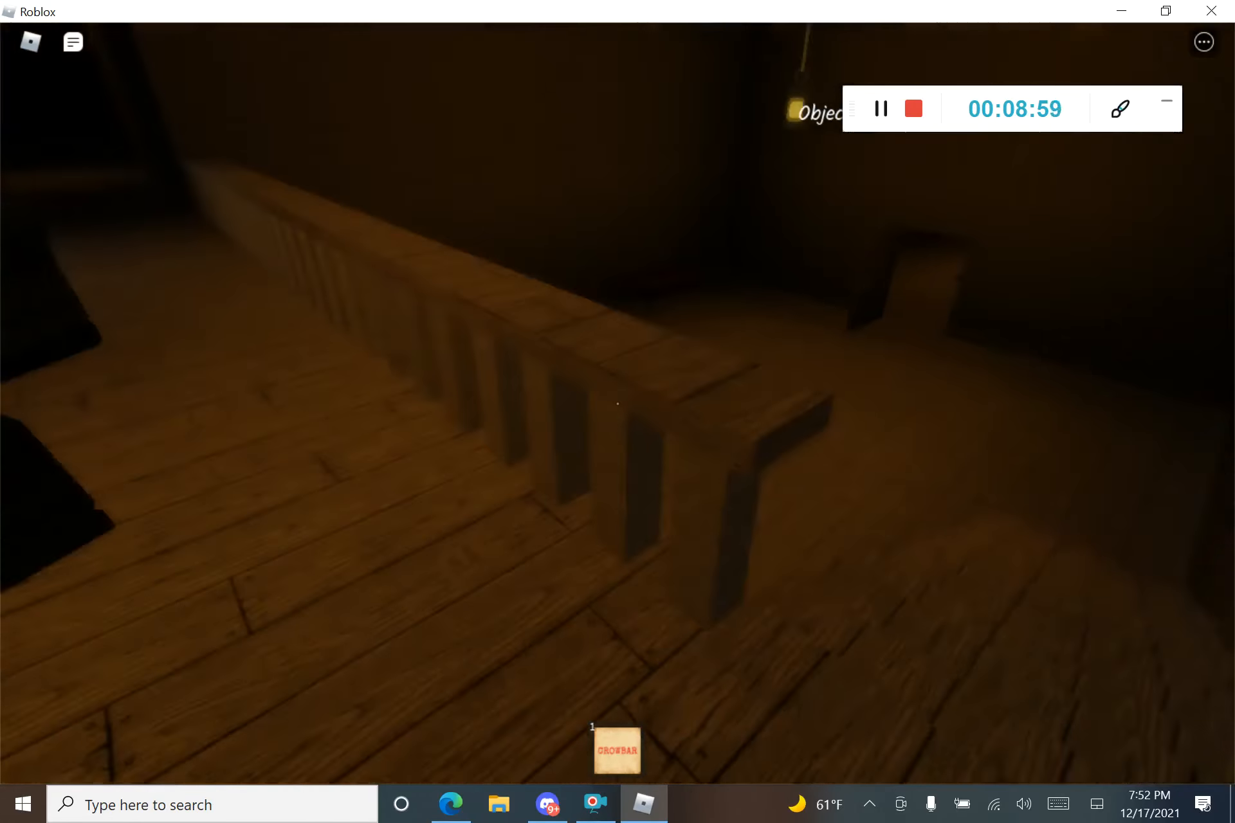
pyautogui.moveTo(618, 410)
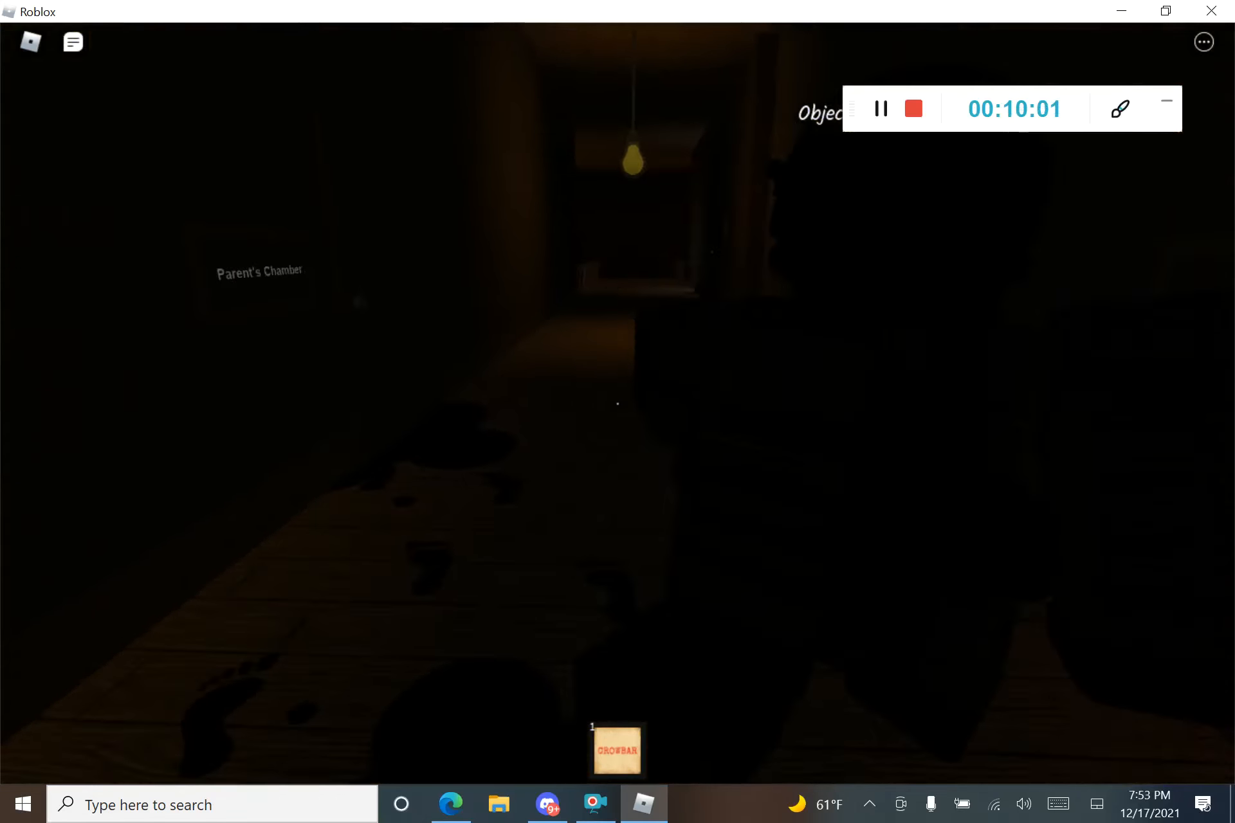
pyautogui.moveTo(617, 411)
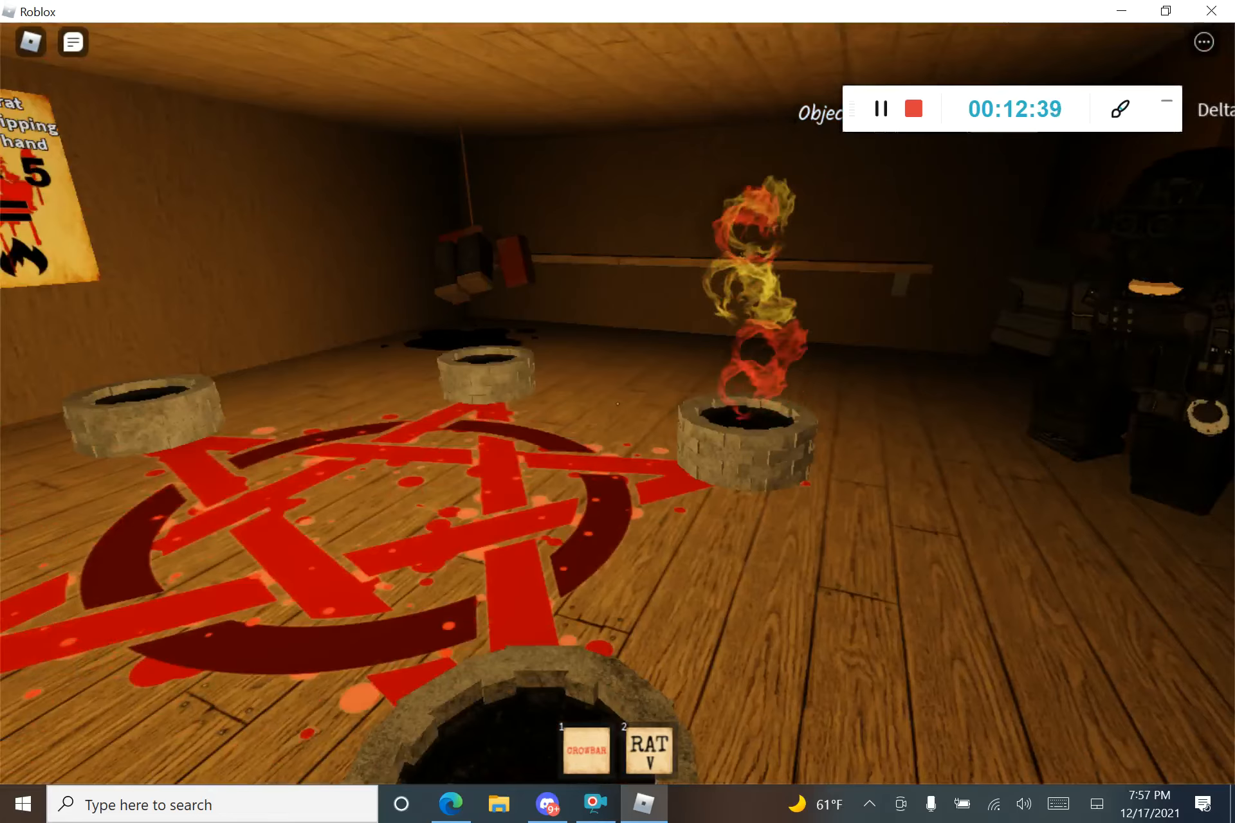
pyautogui.moveTo(618, 411)
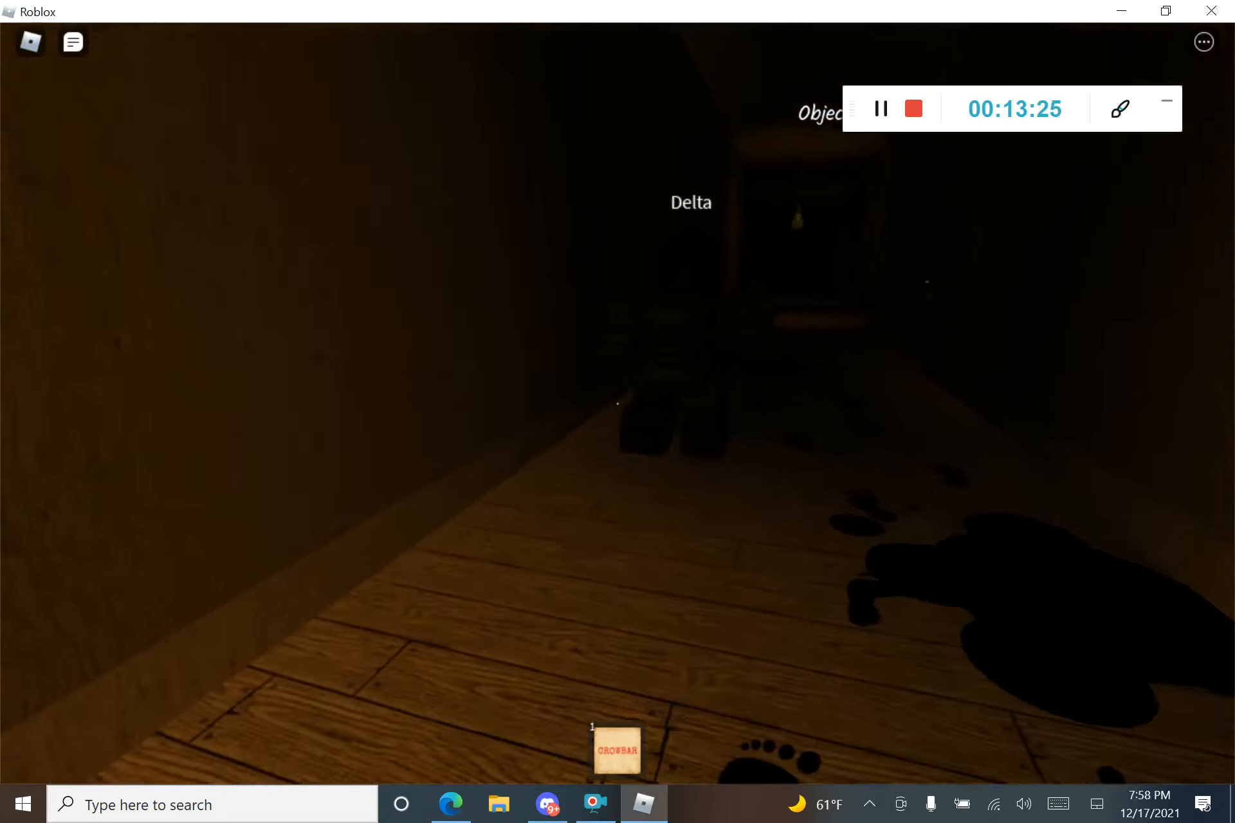
pyautogui.moveTo(618, 411)
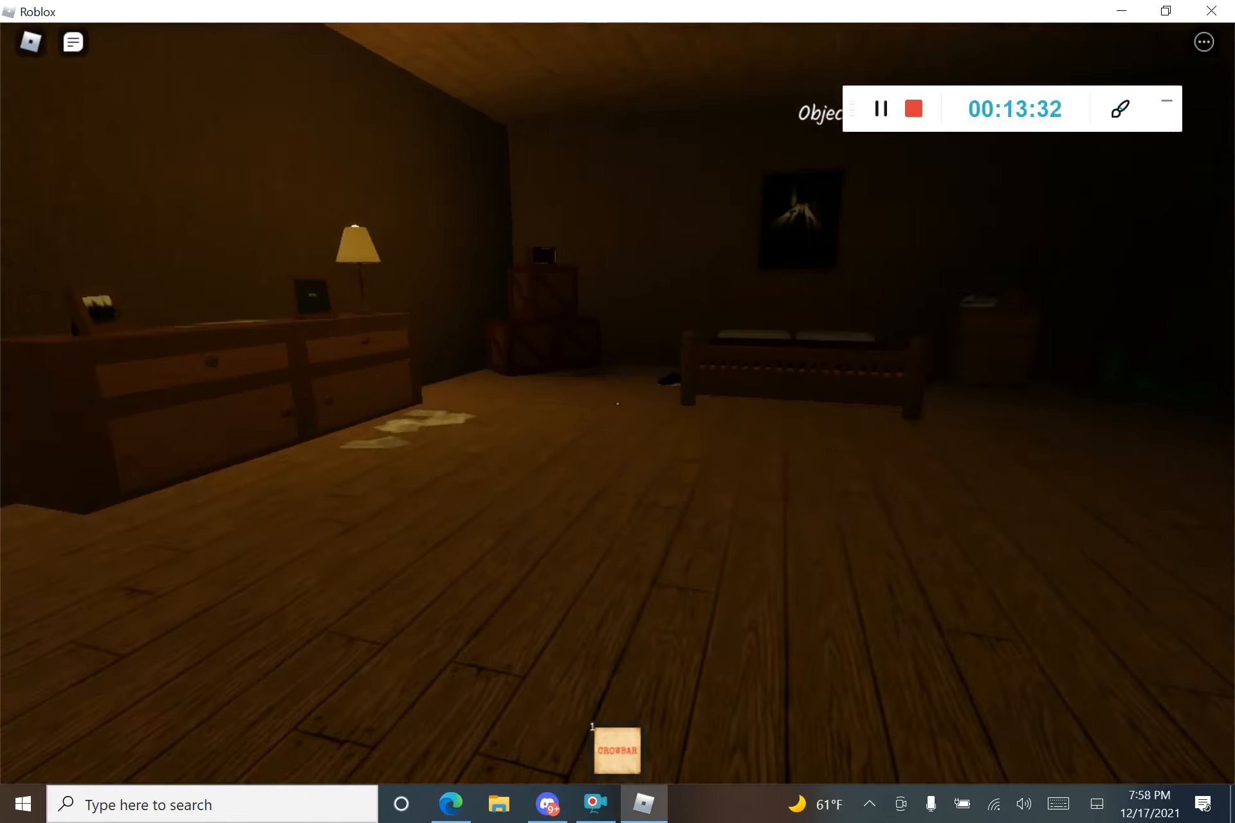
pyautogui.moveTo(618, 404)
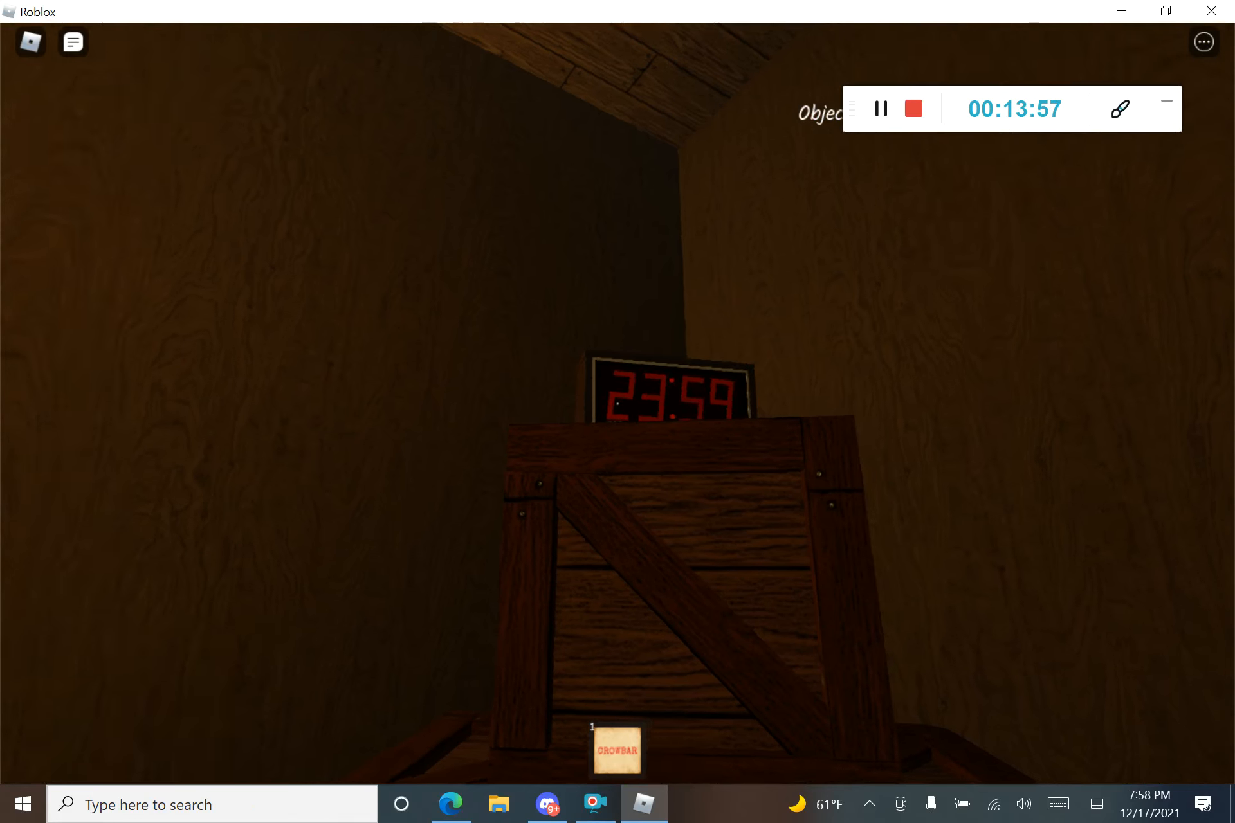
pyautogui.moveTo(617, 411)
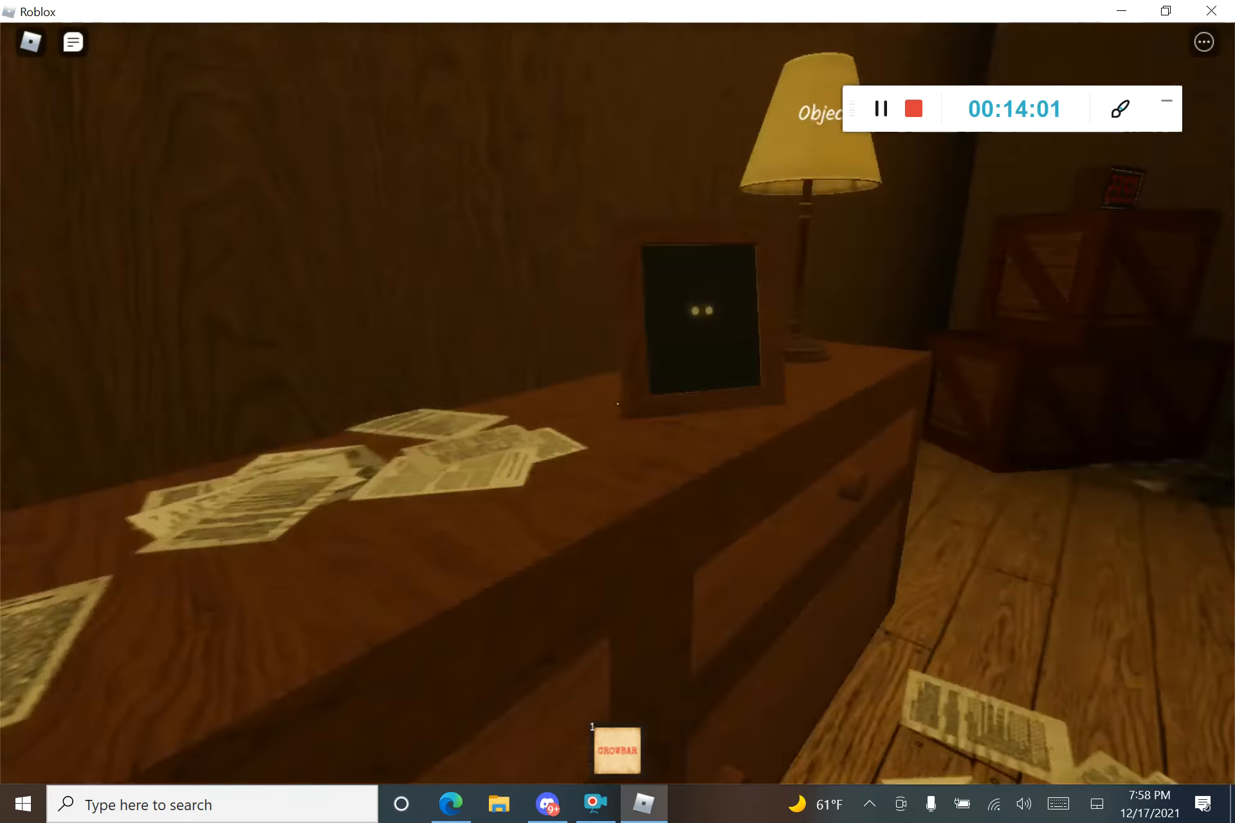
pyautogui.moveTo(617, 411)
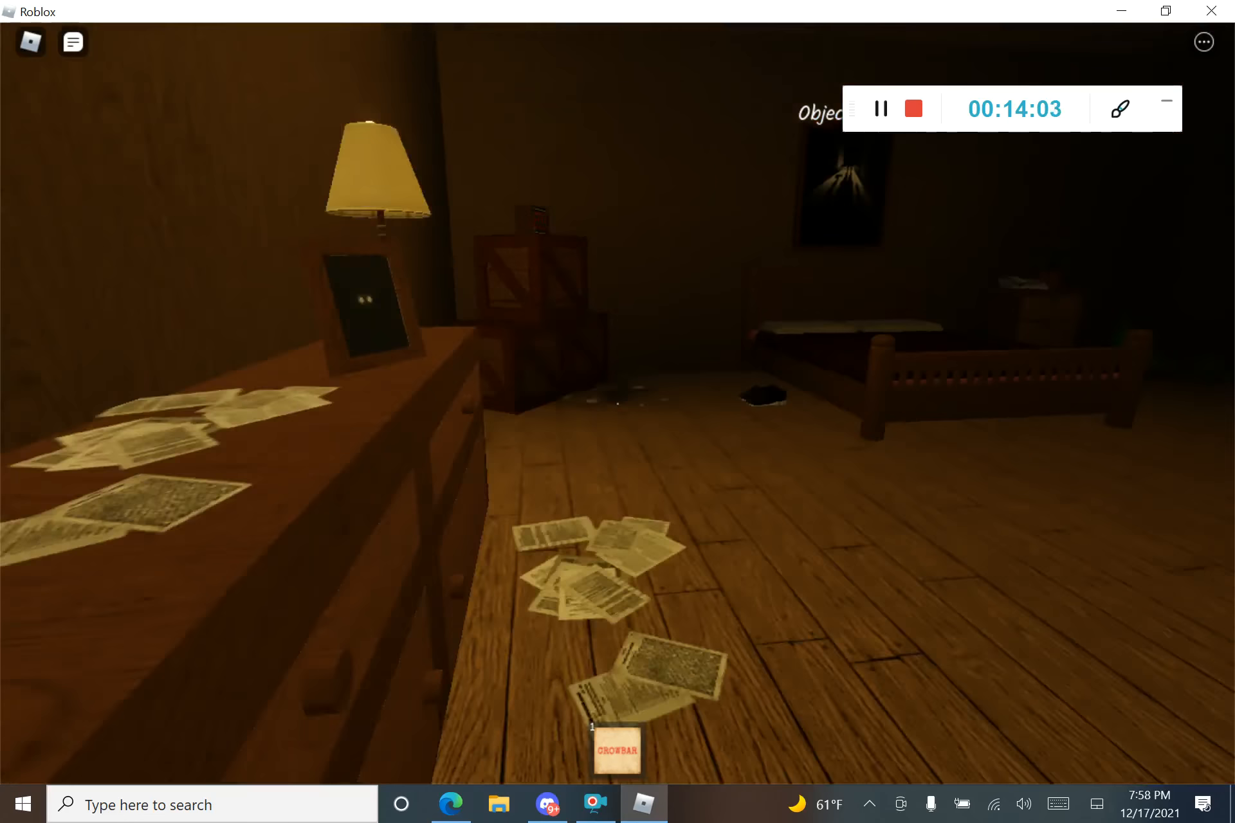
pyautogui.moveTo(617, 393)
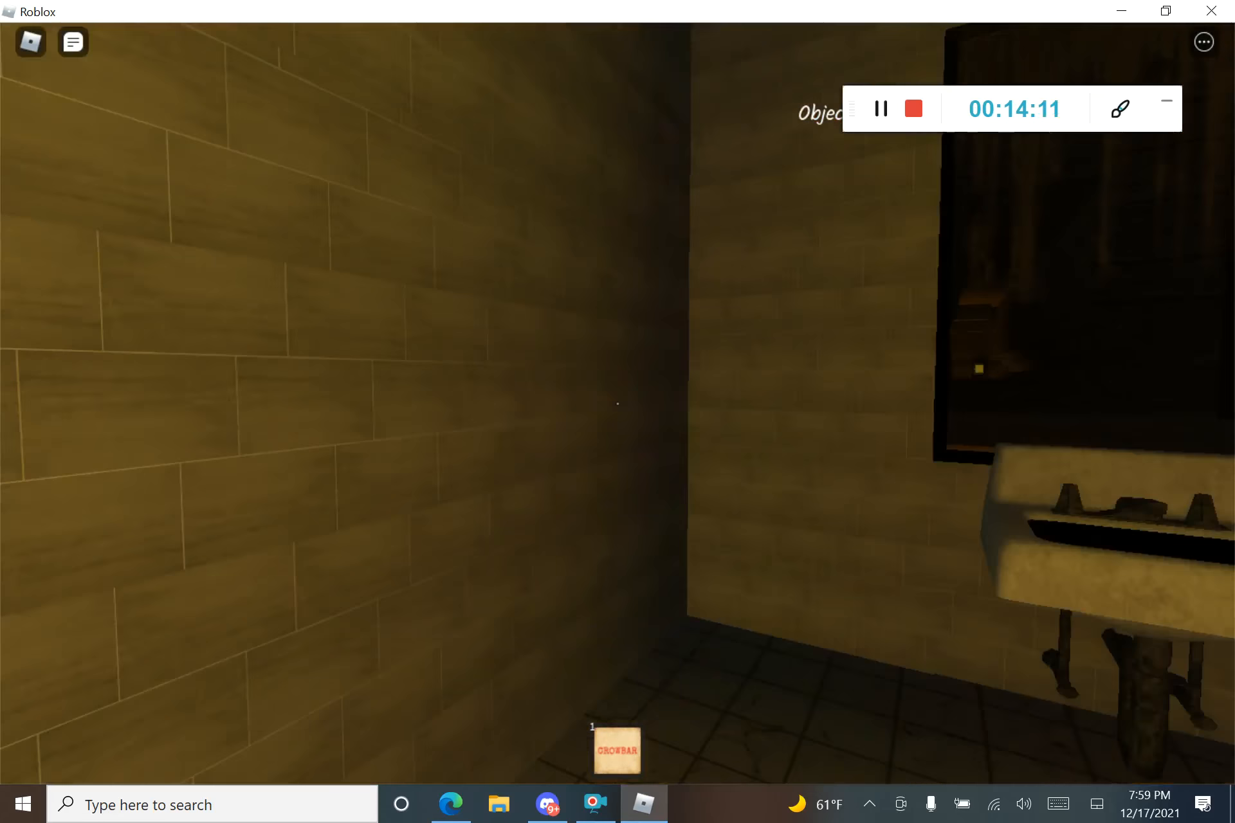
pyautogui.moveTo(617, 404)
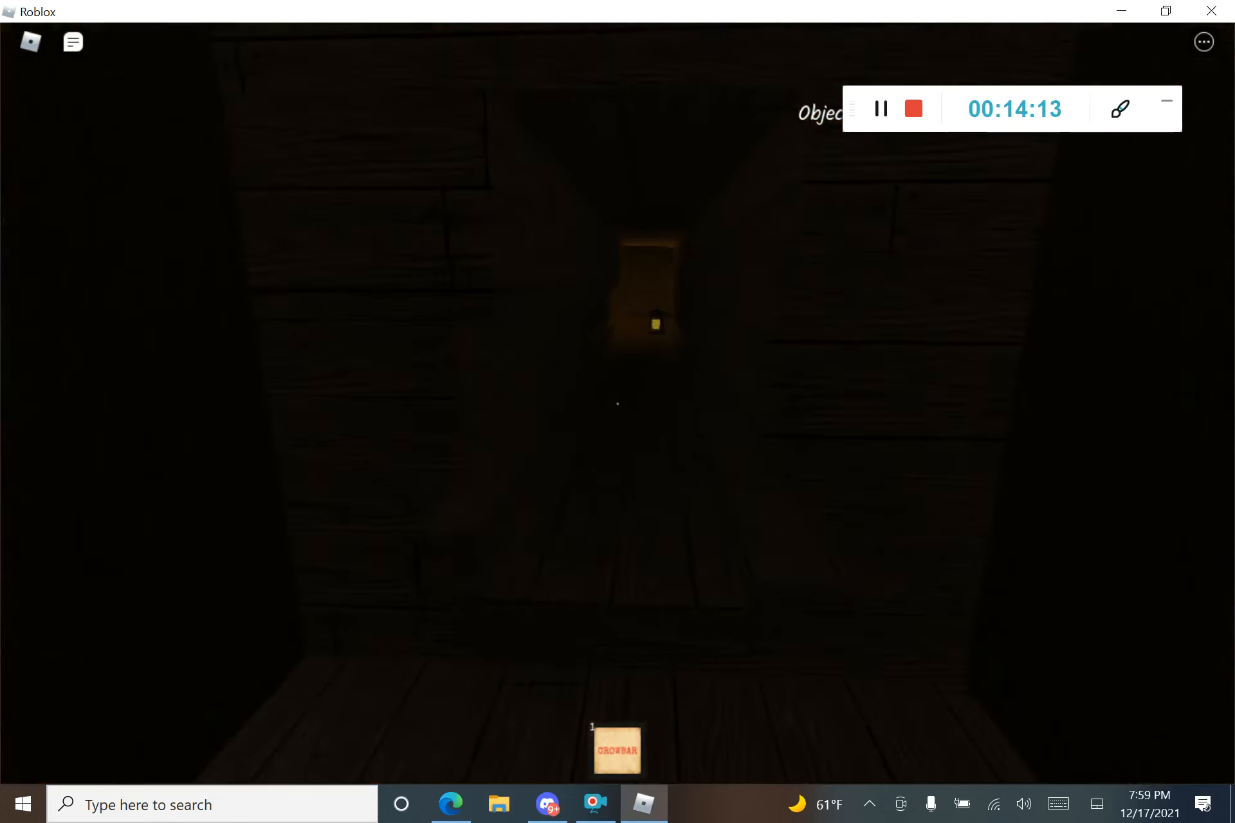